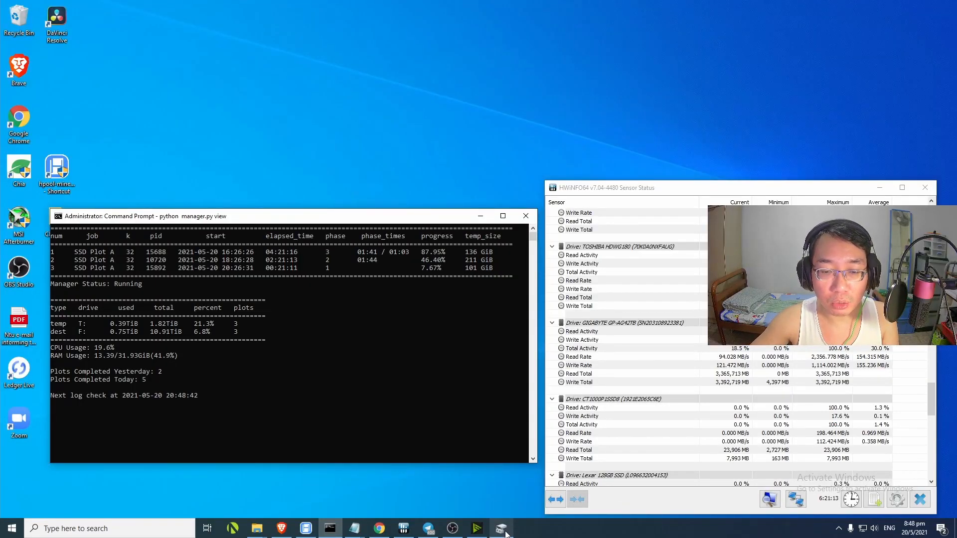
# Open and maximize Disk Management, then review Temp Drive (T:) format settings without formatting.
pyautogui.click(503, 528)
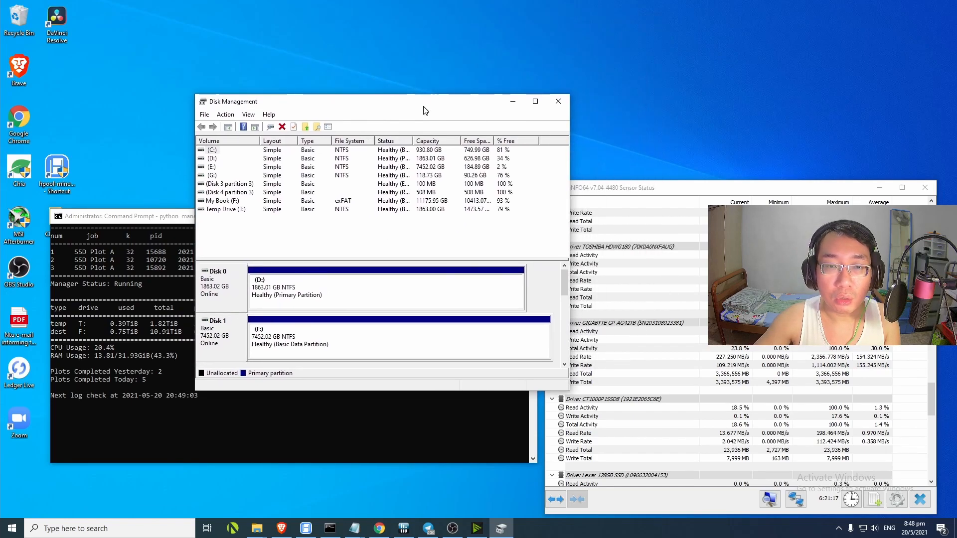
pyautogui.click(534, 101)
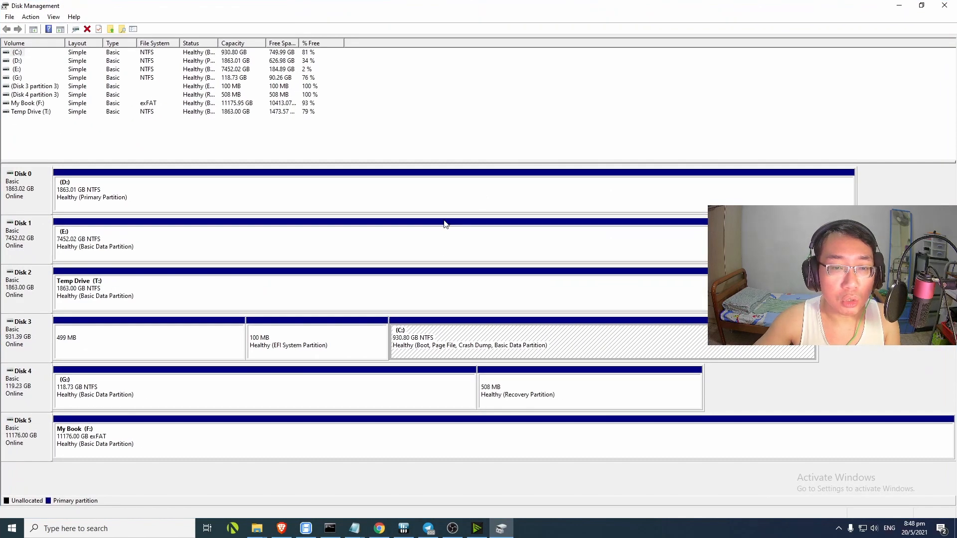
pyautogui.moveTo(337, 384)
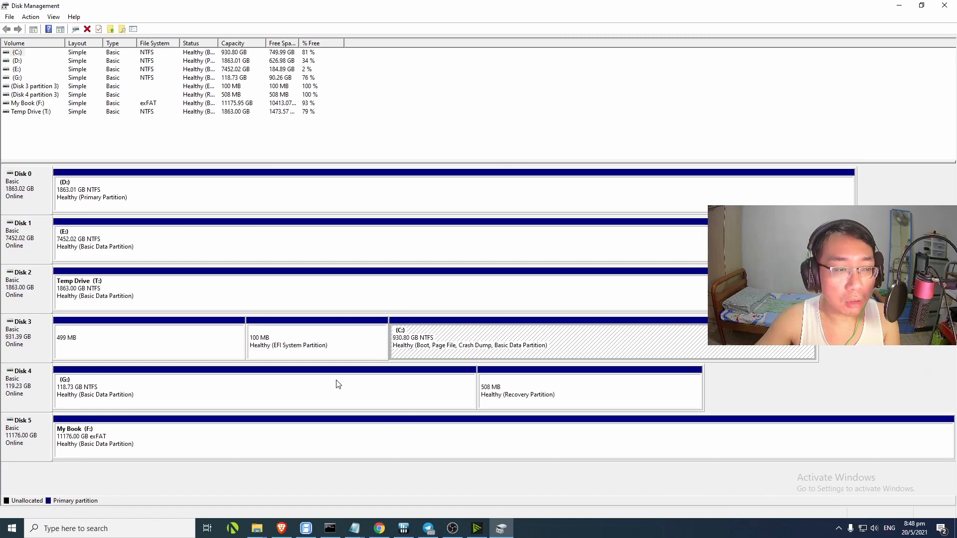
pyautogui.moveTo(162, 249)
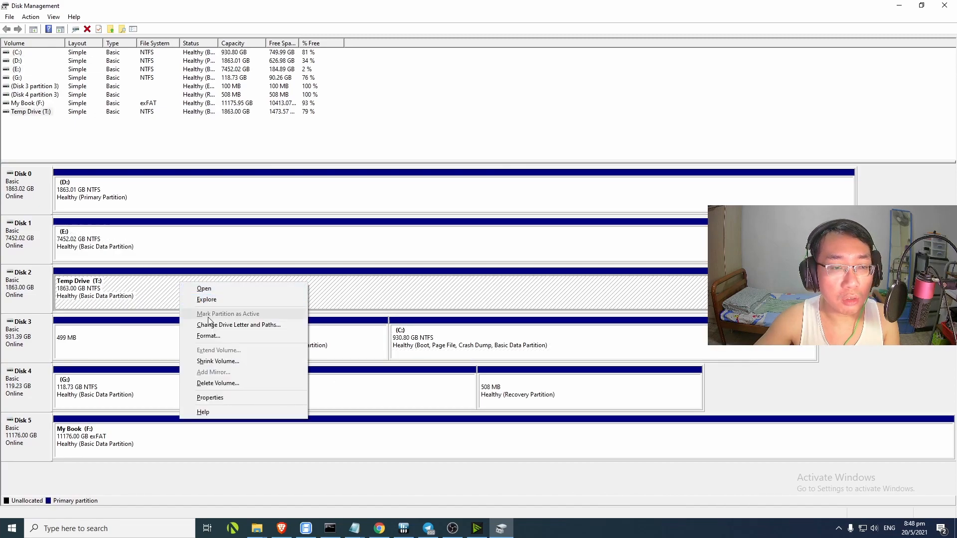
pyautogui.click(208, 335)
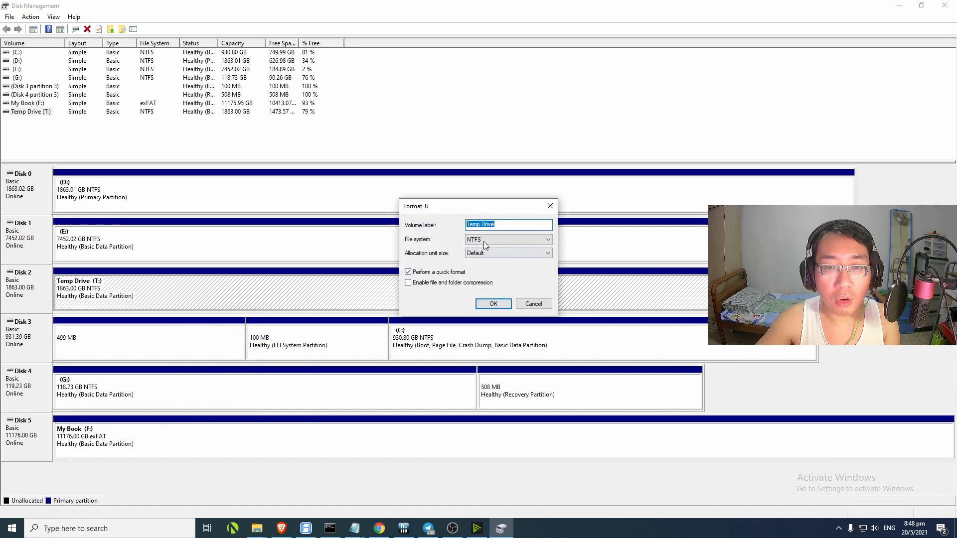
pyautogui.moveTo(550, 207)
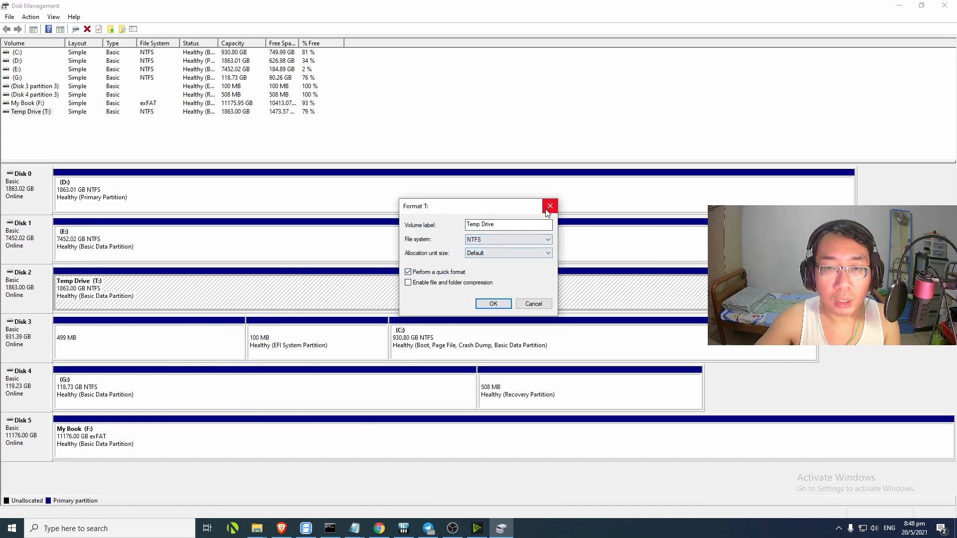
pyautogui.click(549, 206)
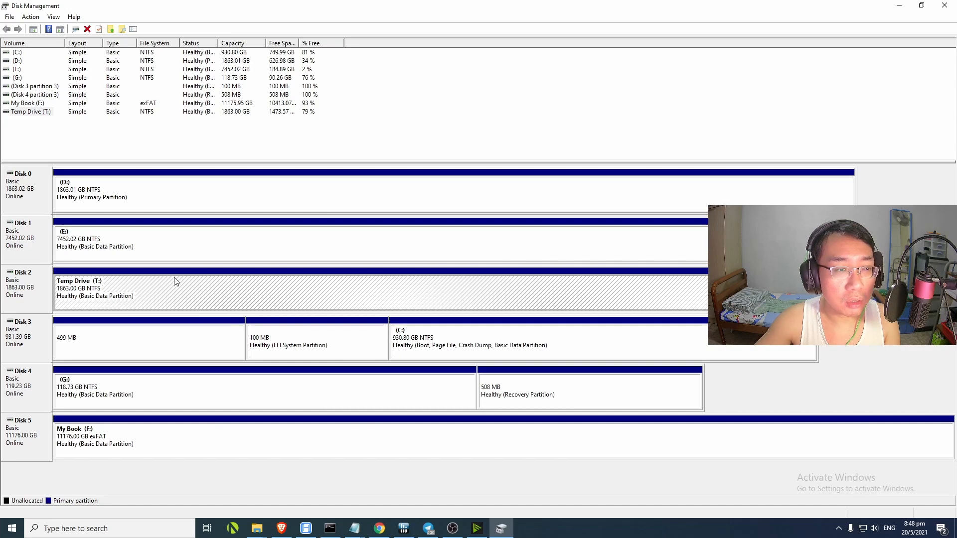
pyautogui.moveTo(174, 250)
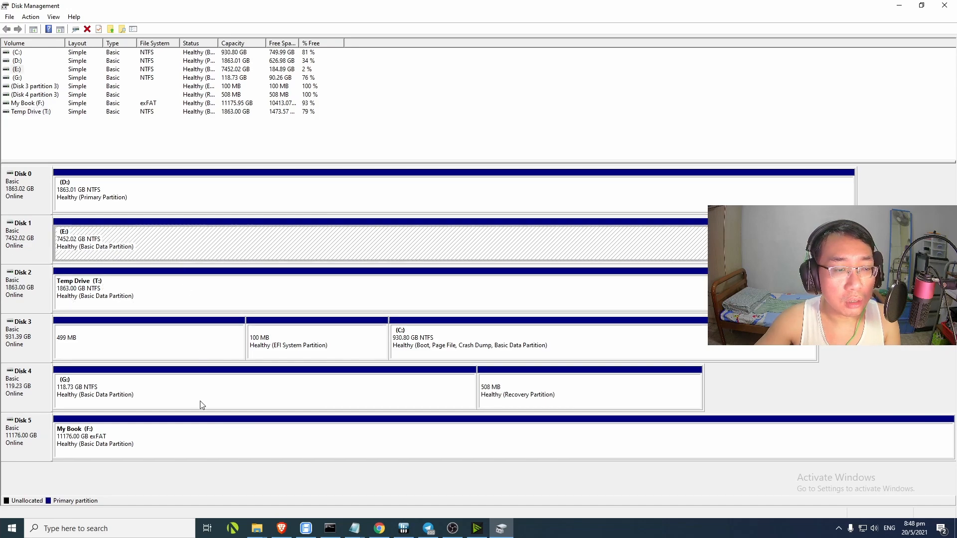
pyautogui.moveTo(257, 398)
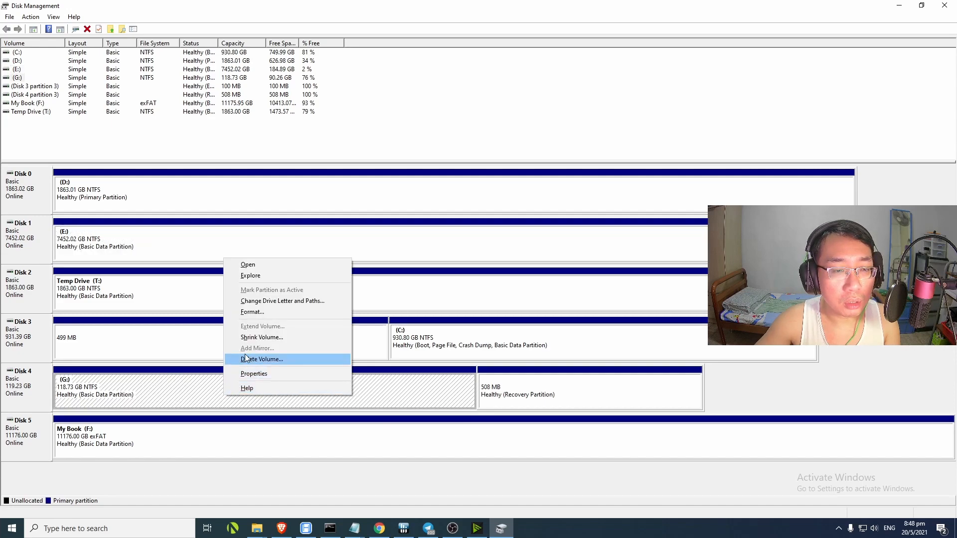
pyautogui.click(253, 312)
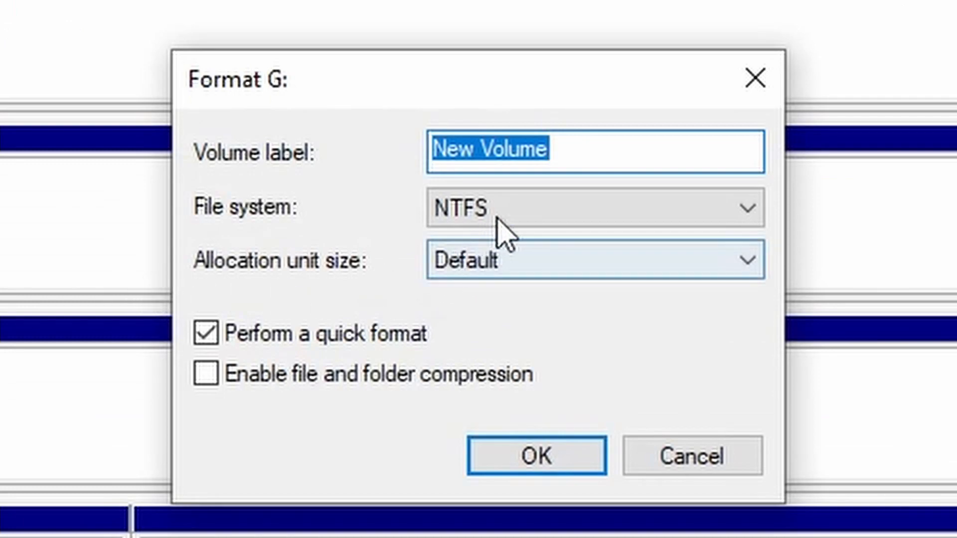
pyautogui.click(595, 207)
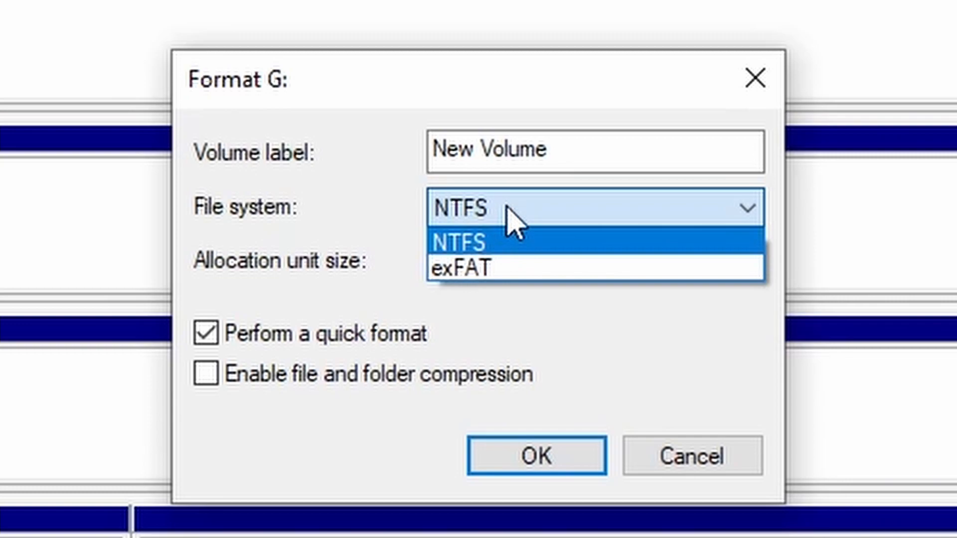
pyautogui.click(461, 242)
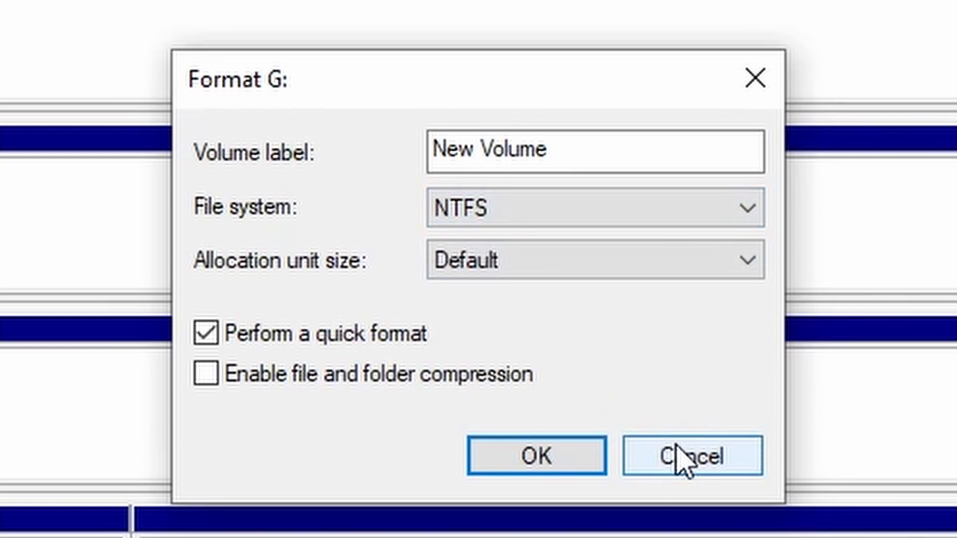
pyautogui.click(692, 455)
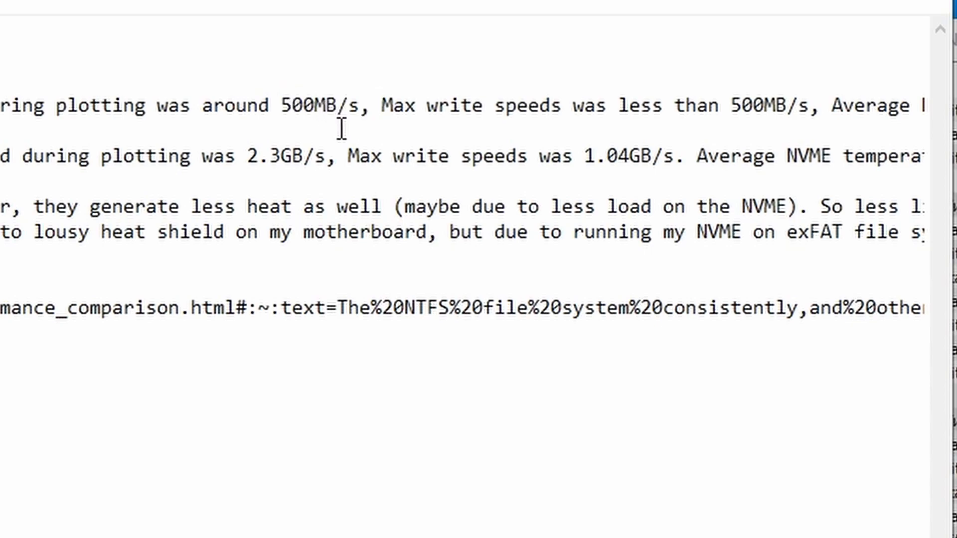
# Scroll through the exFAT vs NTFS speed notes and highlight the 500MB write speed figure.
pyautogui.hscroll(3)
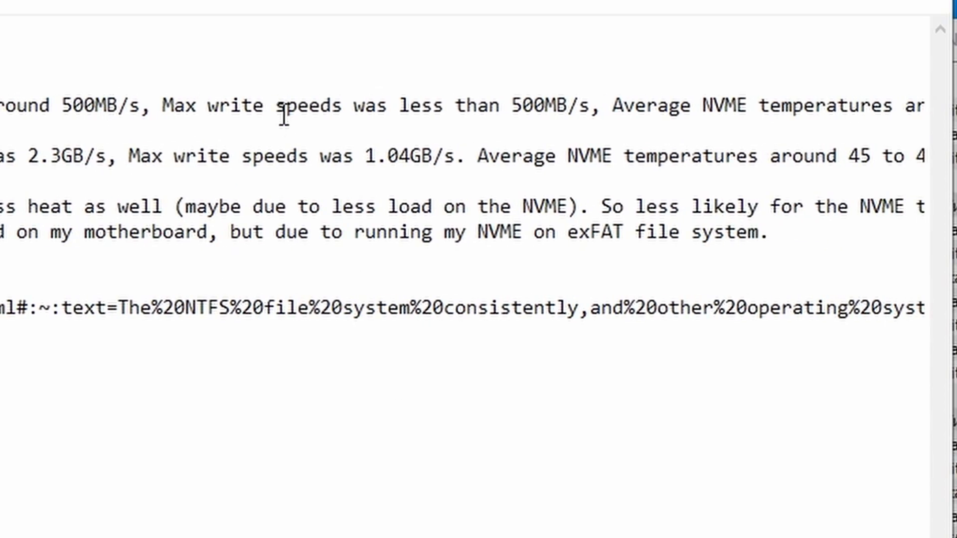
pyautogui.hscroll(-3)
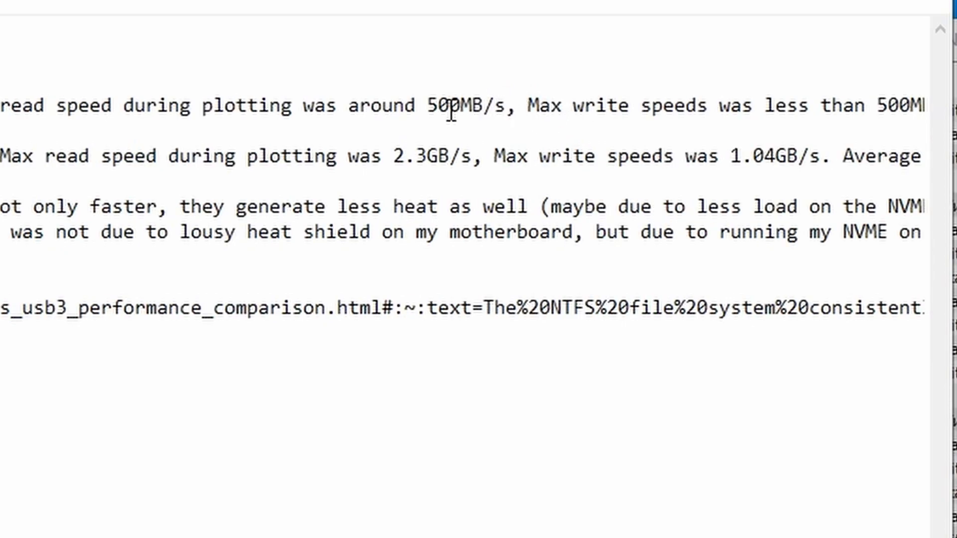
pyautogui.moveTo(449, 116)
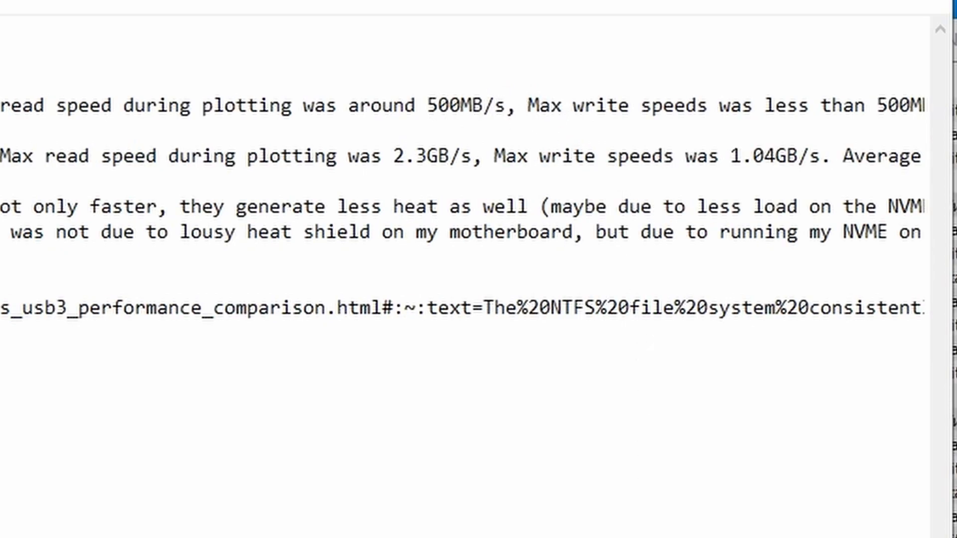
pyautogui.hscroll(3)
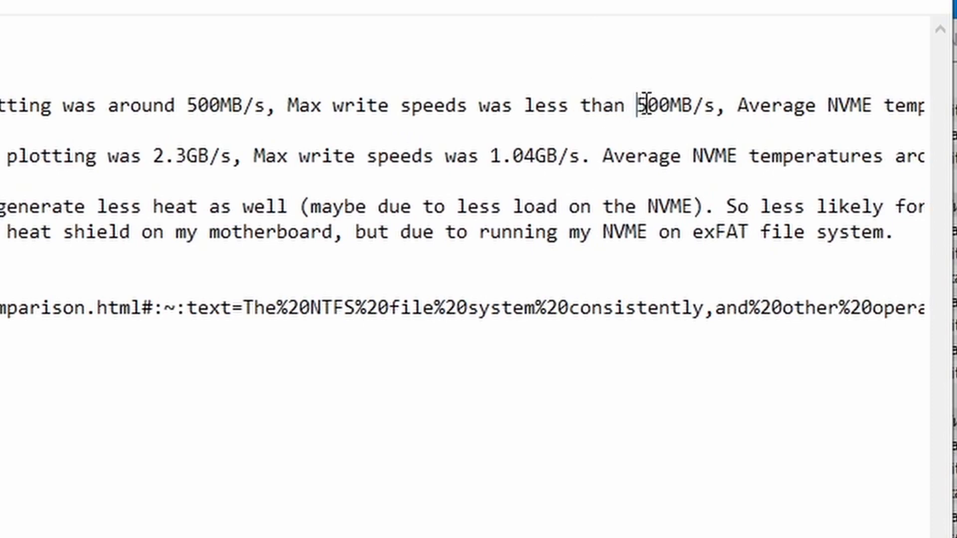
pyautogui.doubleClick(663, 105)
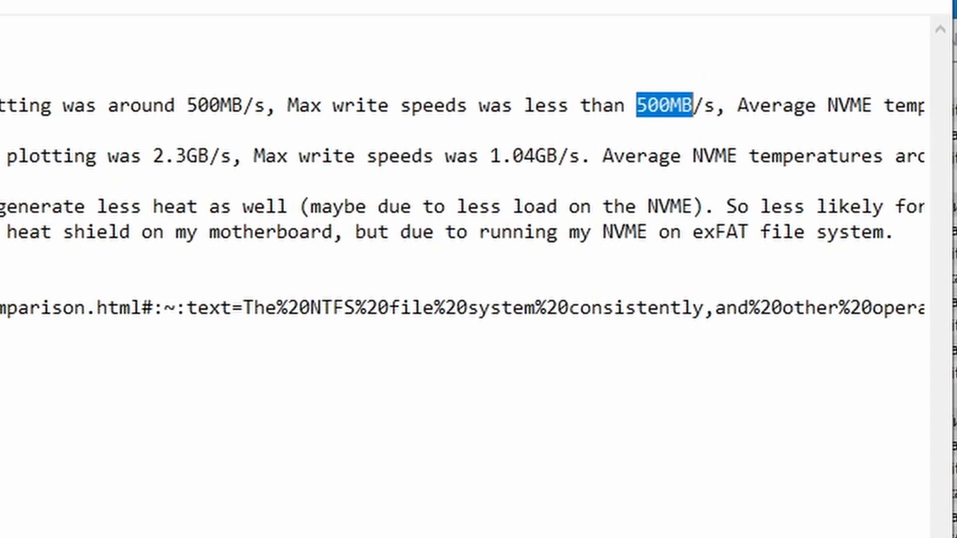
pyautogui.moveTo(666, 119)
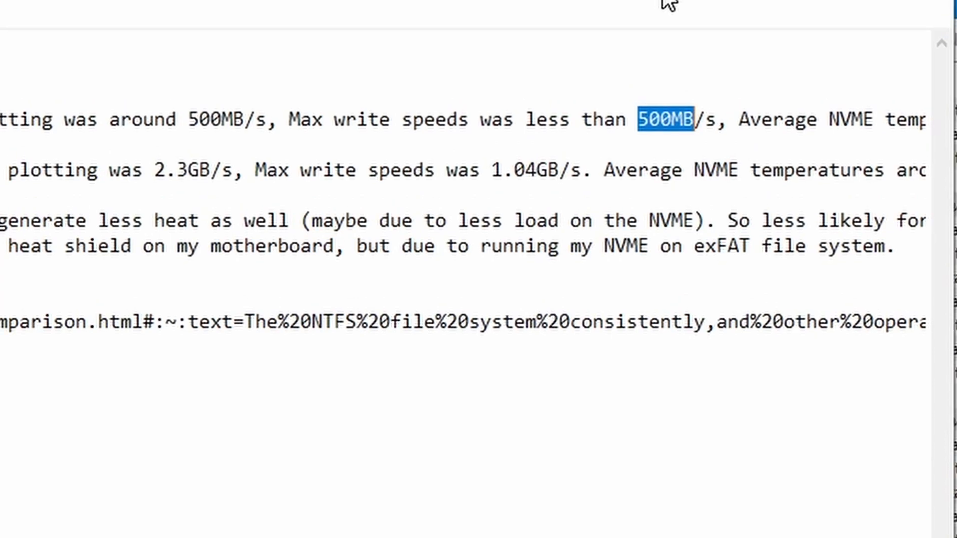
pyautogui.moveTo(665, 5)
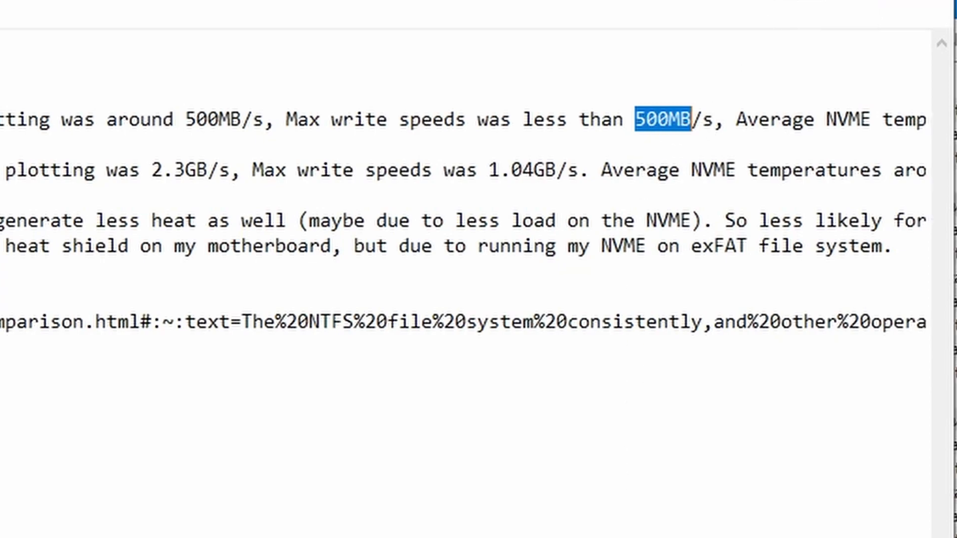
pyautogui.hscroll(3)
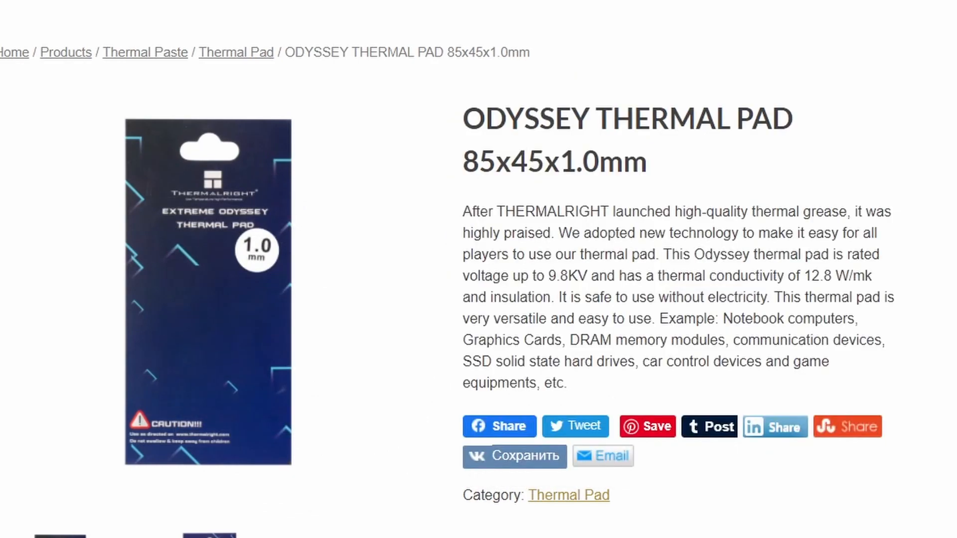
pyautogui.moveTo(667, 255)
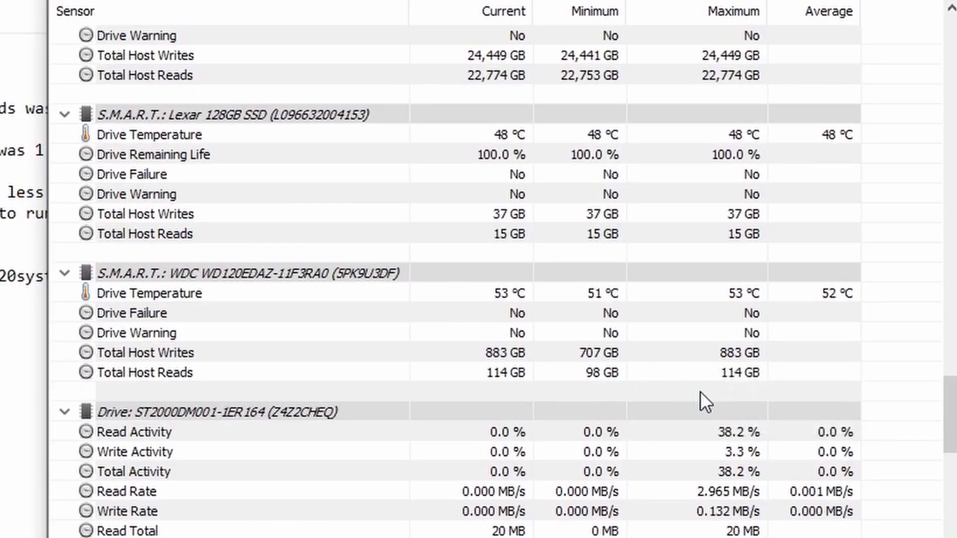
pyautogui.moveTo(728, 404)
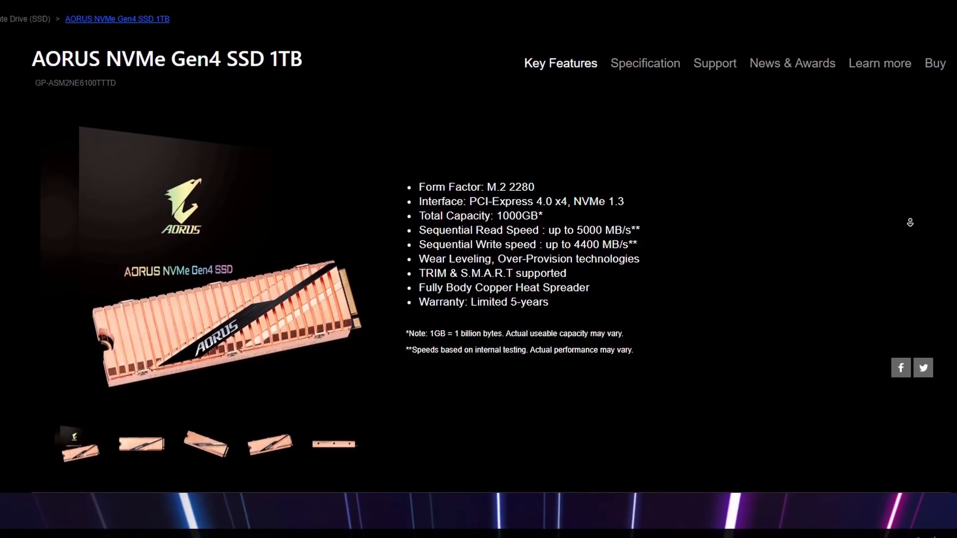
# Scroll HWiNFO64 sensors to the GIGABYTE GP-AG42TB drive temperature, 44 °C, peaking at 49 °C.
pyautogui.scroll(-3)
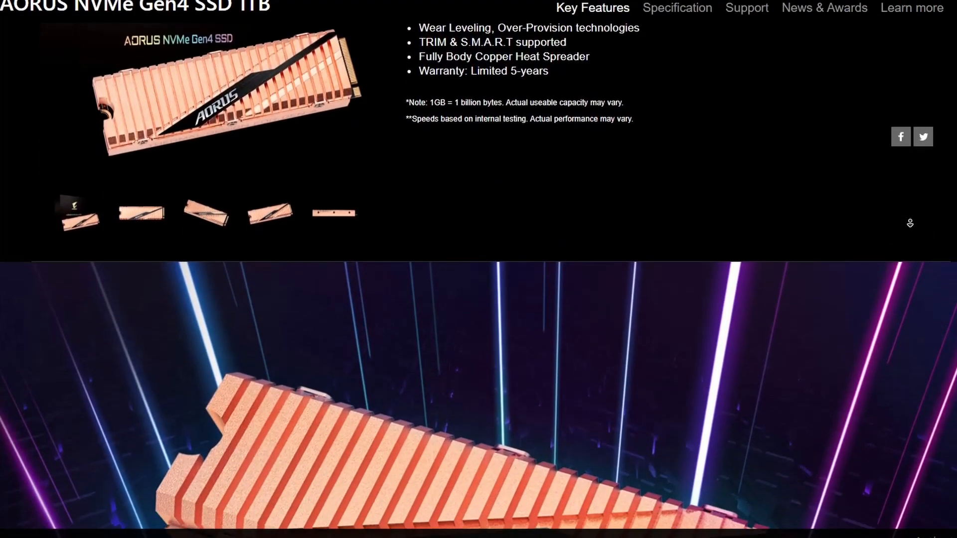
pyautogui.scroll(-3)
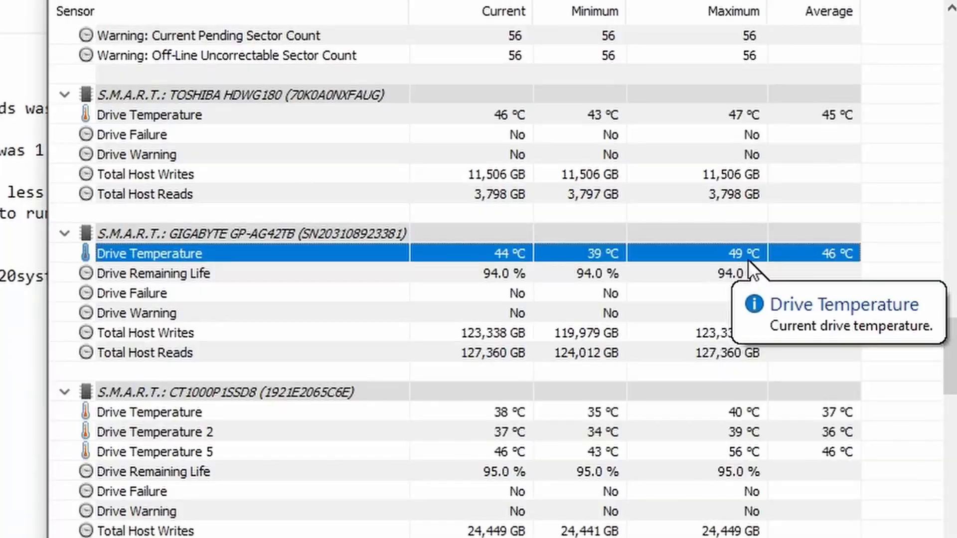
pyautogui.moveTo(747, 262)
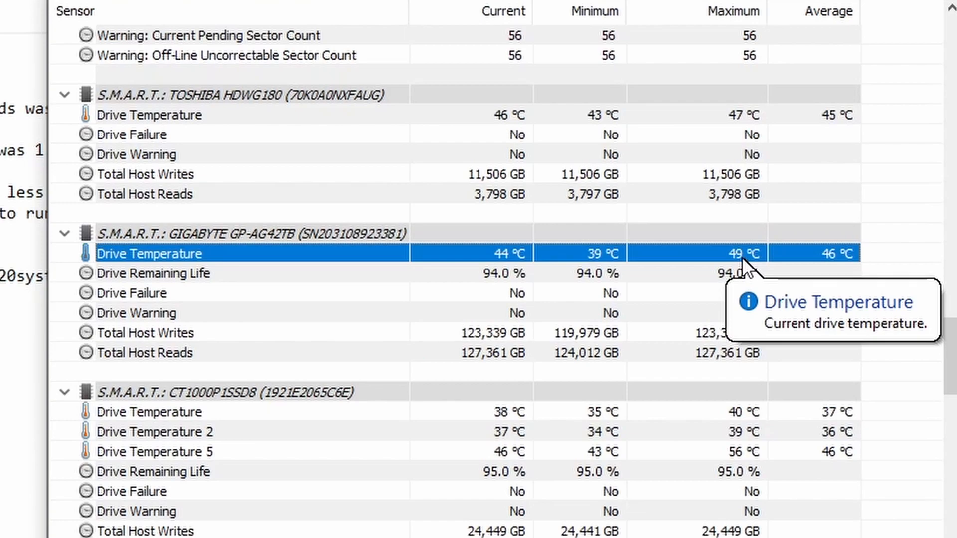
pyautogui.moveTo(501, 272)
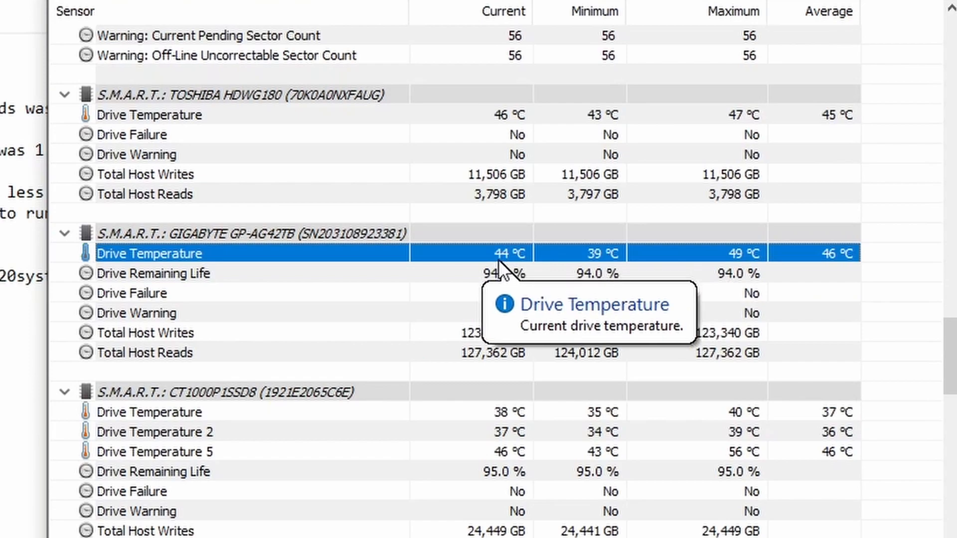
pyautogui.moveTo(517, 269)
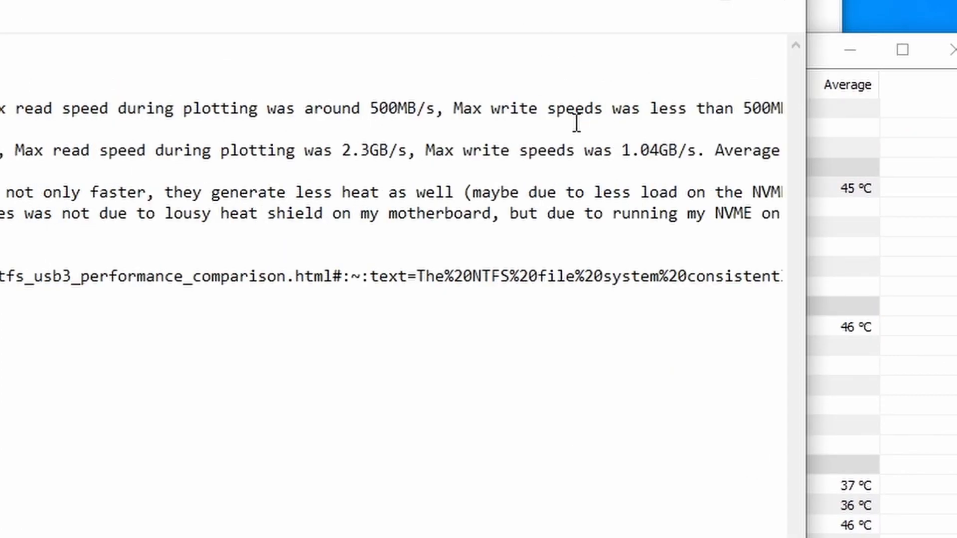
# Scroll the plotting notes and highlight the 55 in the 55–60 °C NVMe temperature range.
pyautogui.hscroll(3)
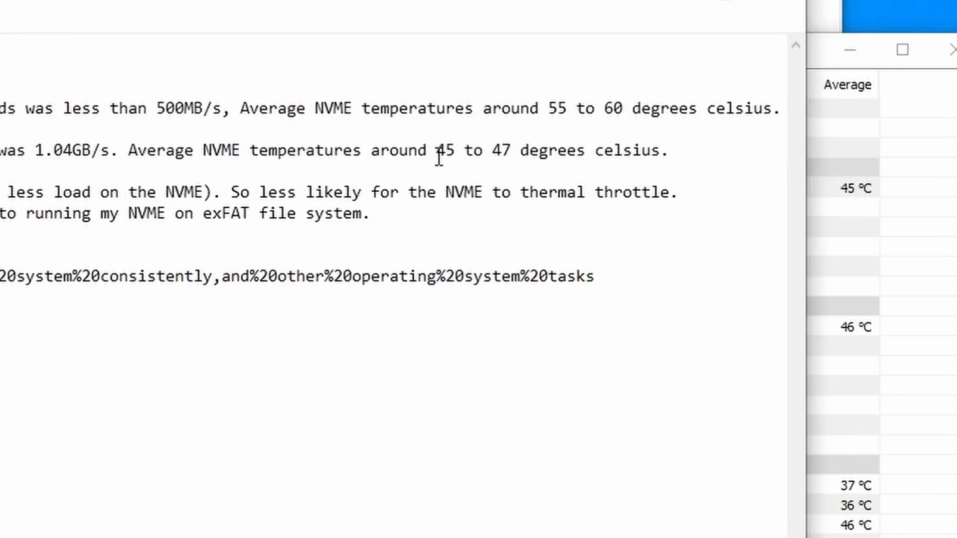
pyautogui.doubleClick(559, 109)
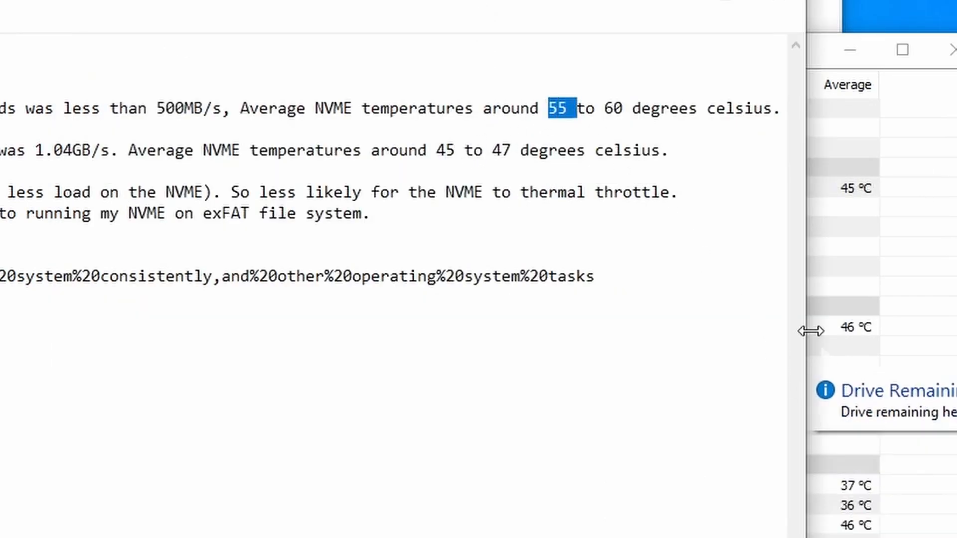
pyautogui.moveTo(668, 163)
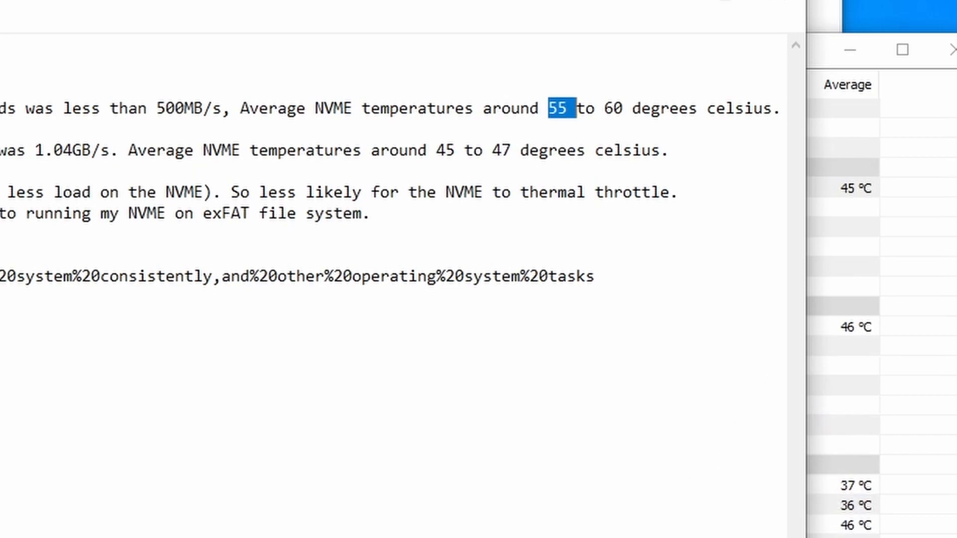
pyautogui.hscroll(-3)
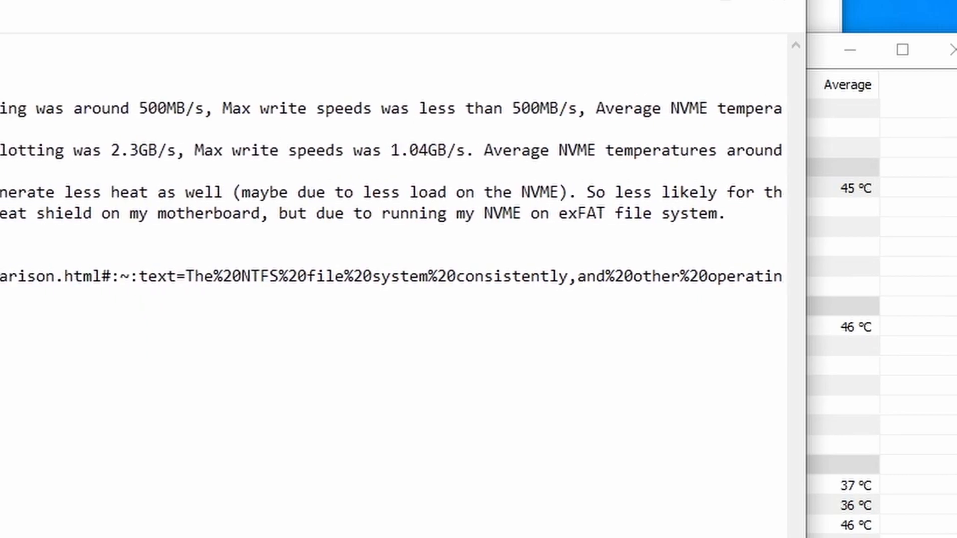
pyautogui.hscroll(-3)
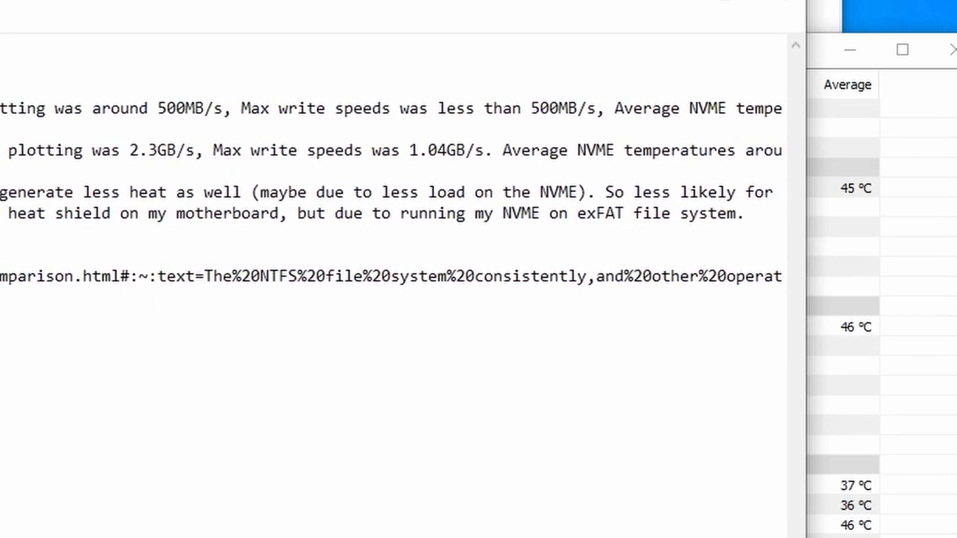
pyautogui.hscroll(-3)
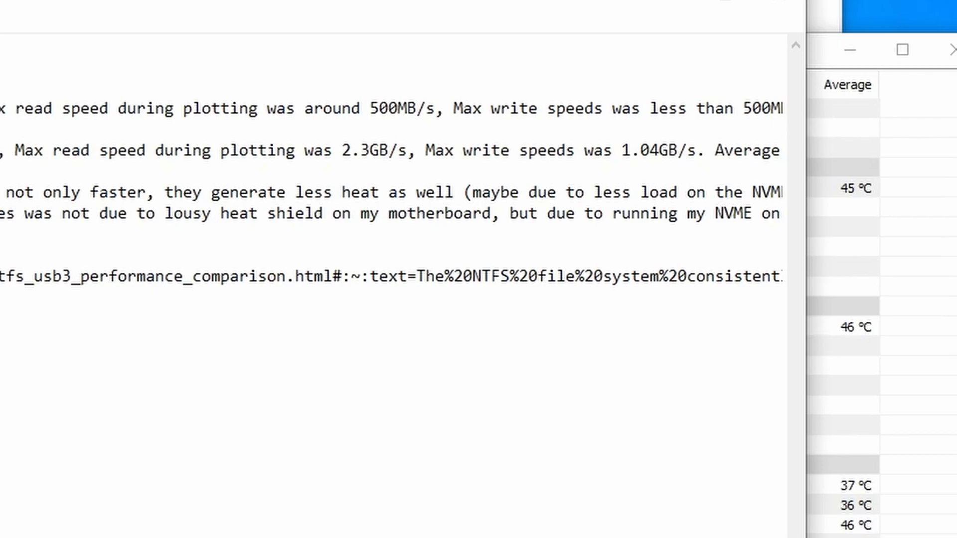
pyautogui.hscroll(3)
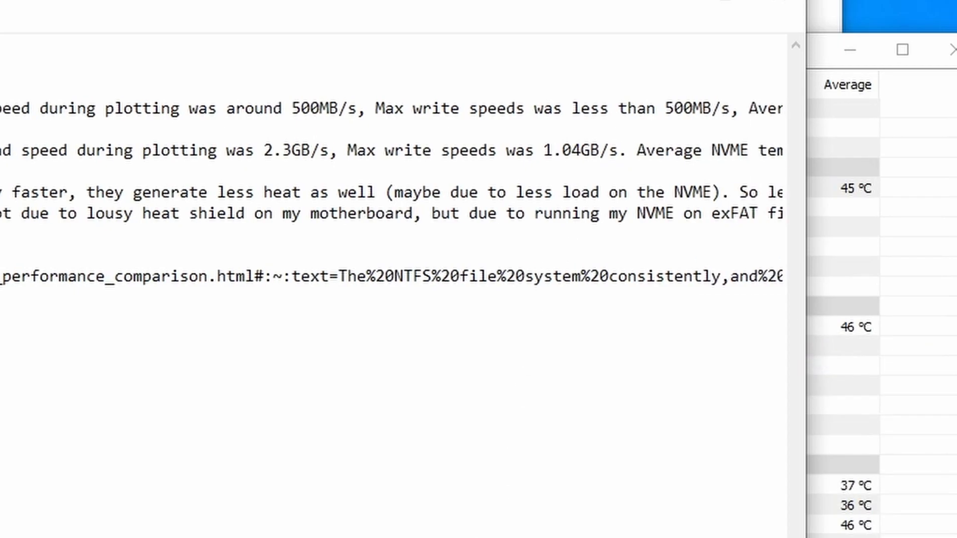
pyautogui.hscroll(3)
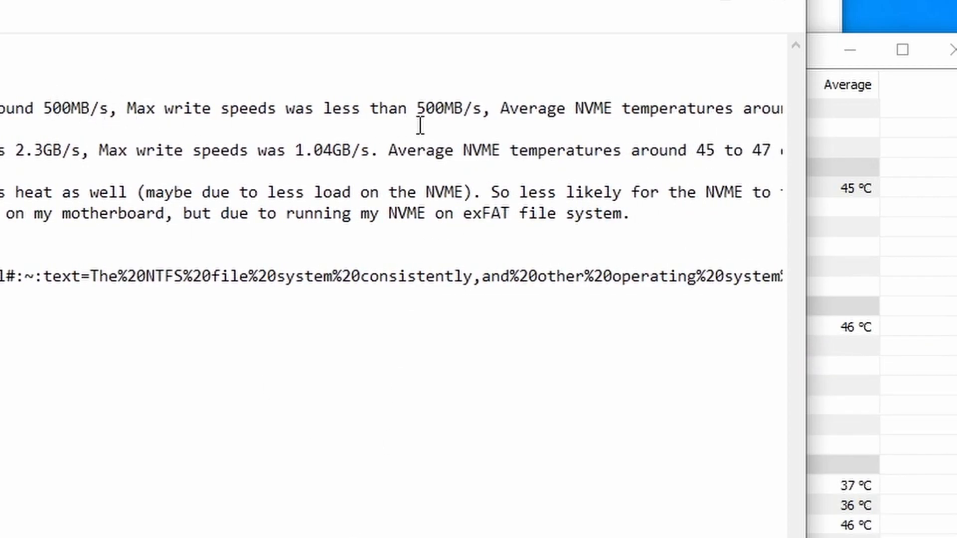
pyautogui.moveTo(8, 114)
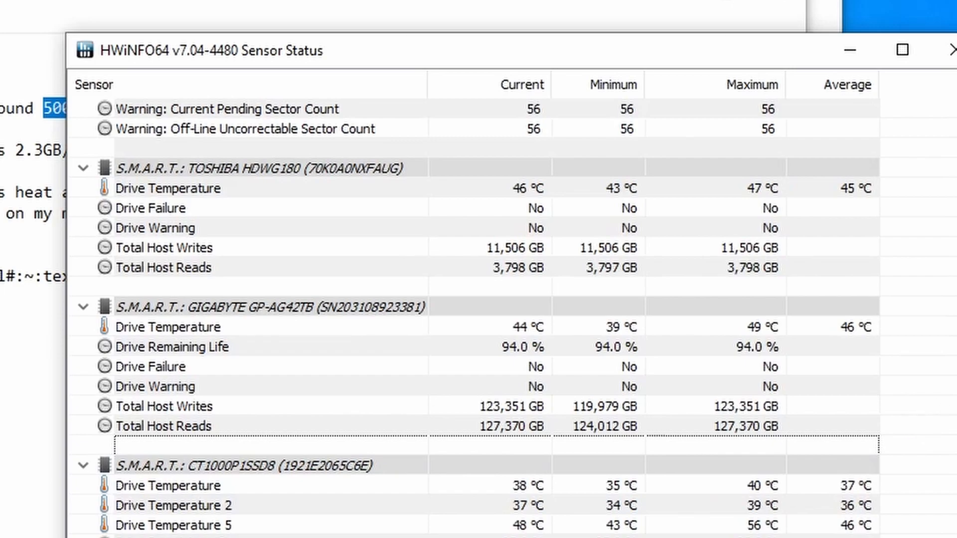
# Scroll HWiNFO64 to the GIGABYTE GP-AG42TB read rate, maximum about 2,357 MB/s.
pyautogui.scroll(-3)
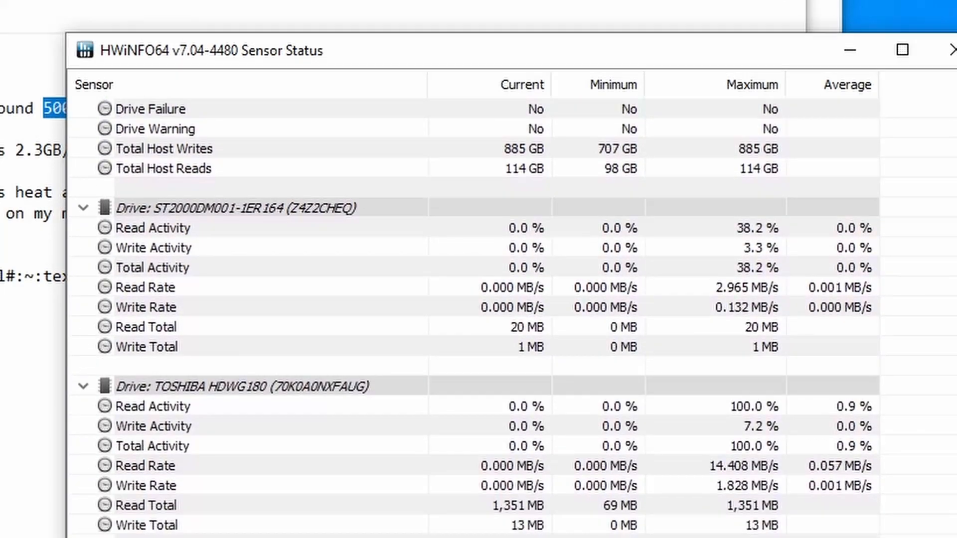
pyautogui.scroll(-3)
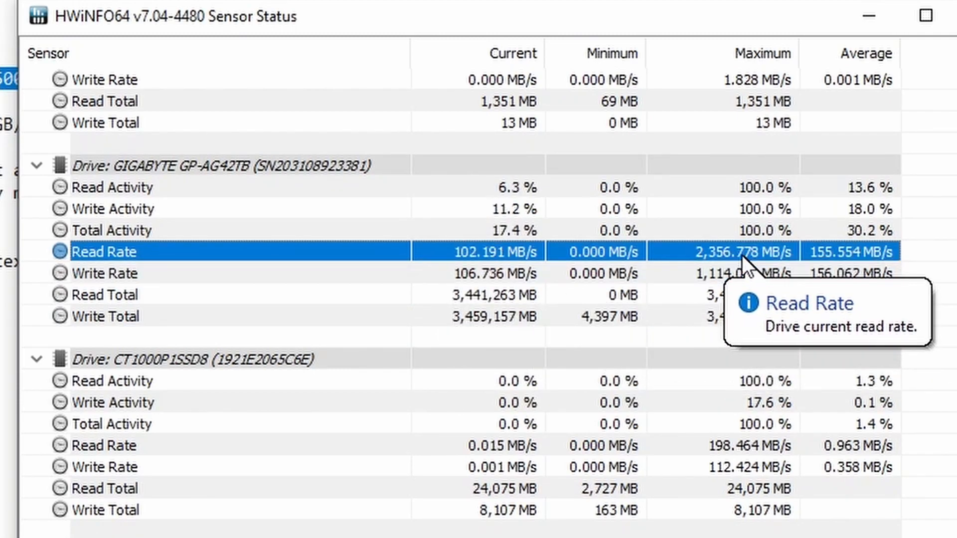
pyautogui.moveTo(726, 272)
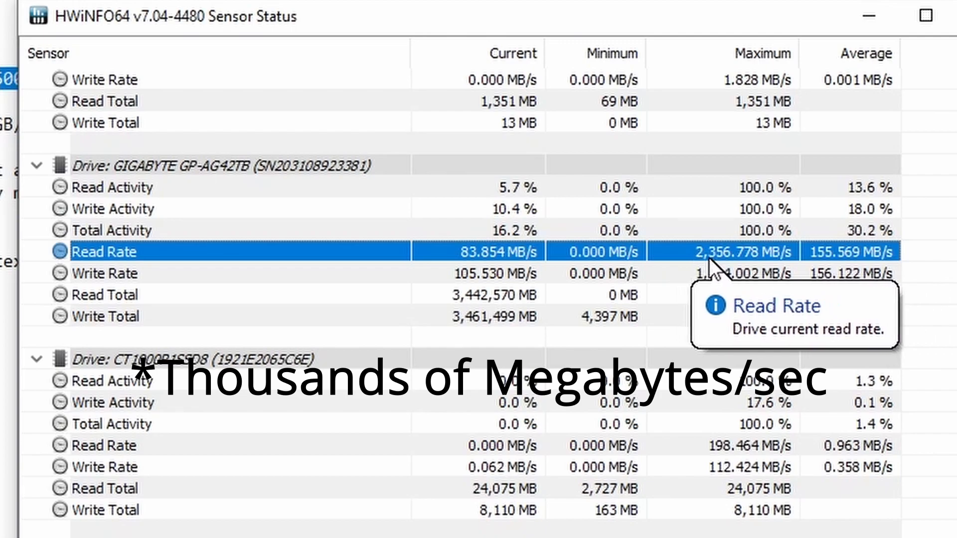
pyautogui.moveTo(761, 274)
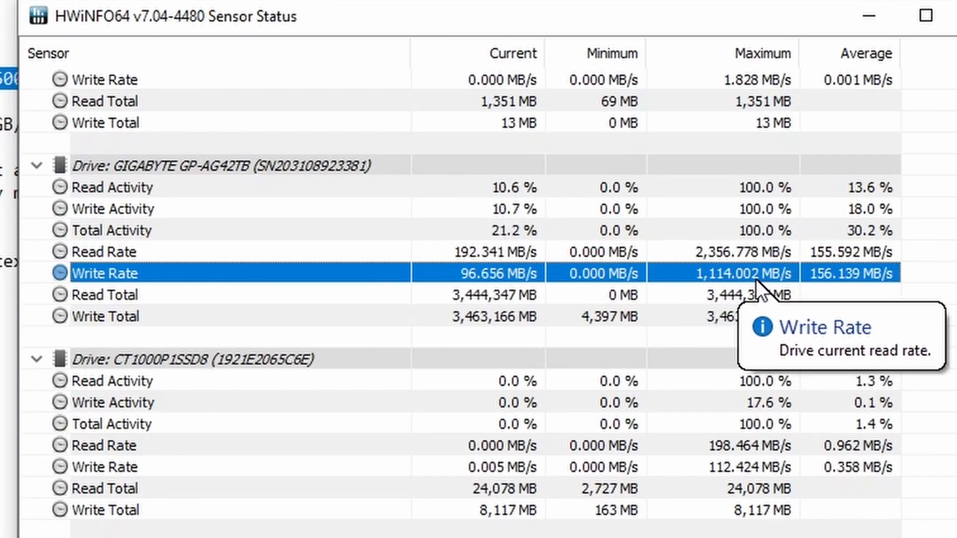
pyautogui.moveTo(535, 302)
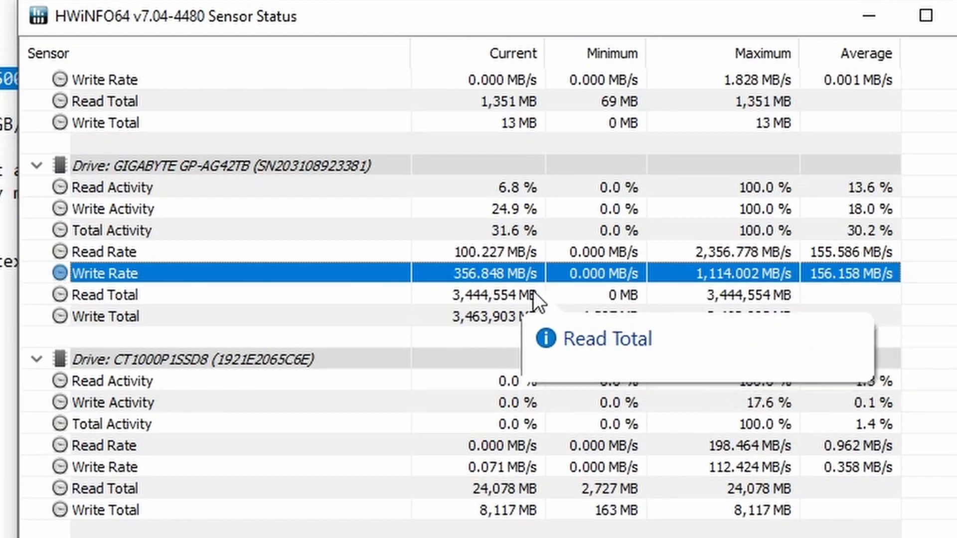
pyautogui.moveTo(482, 283)
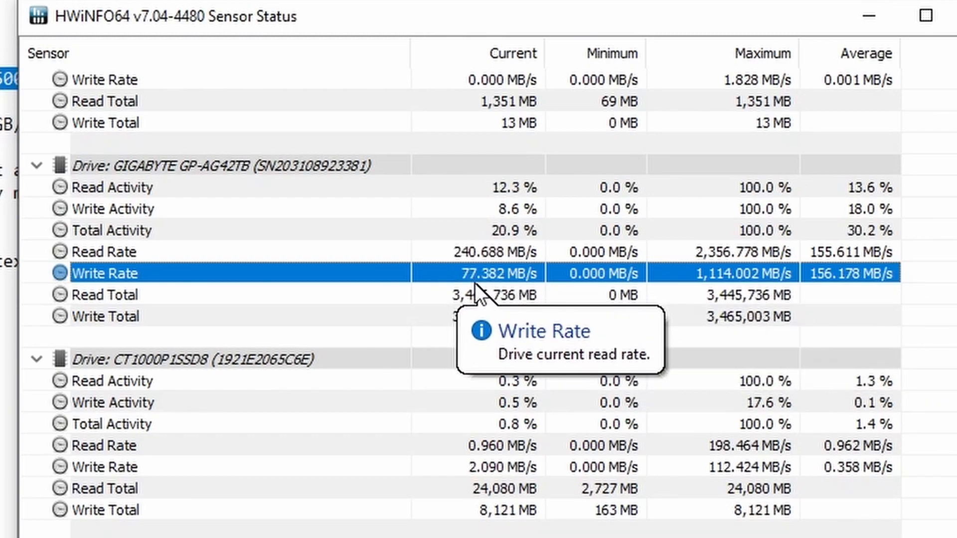
pyautogui.moveTo(488, 294)
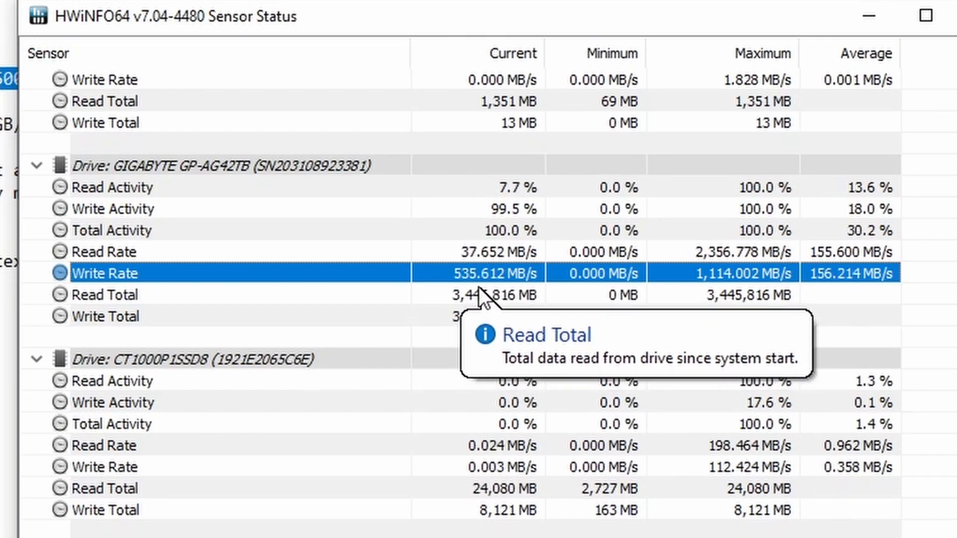
pyautogui.moveTo(519, 253)
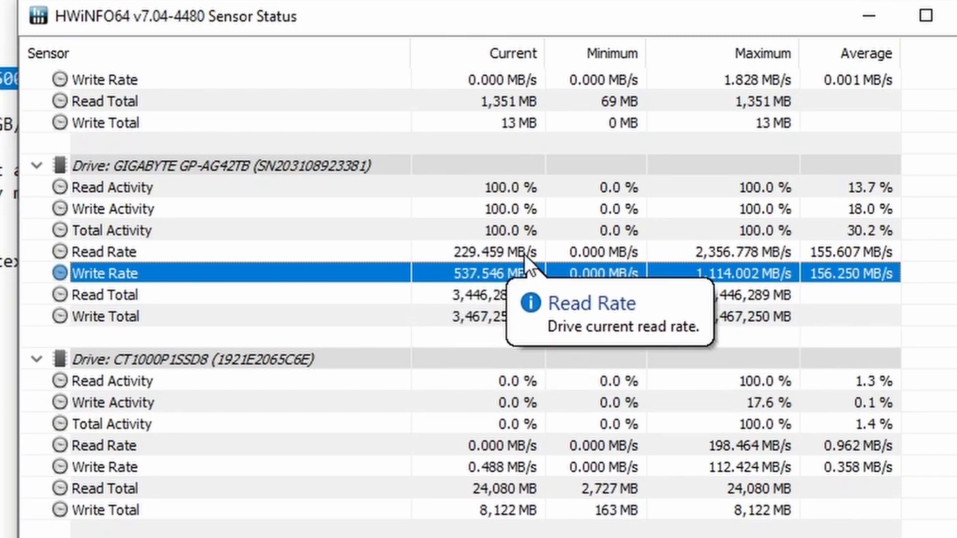
pyautogui.moveTo(510, 273)
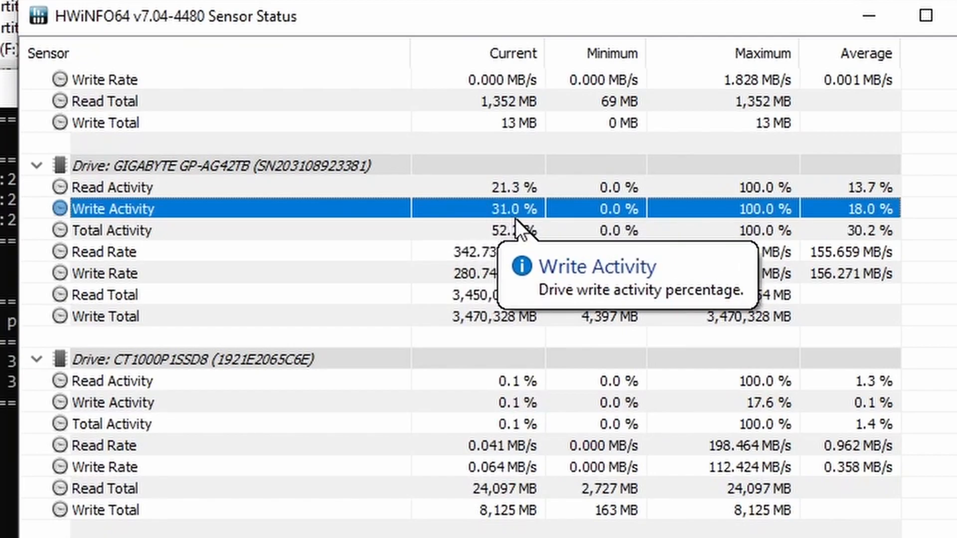
pyautogui.moveTo(520, 199)
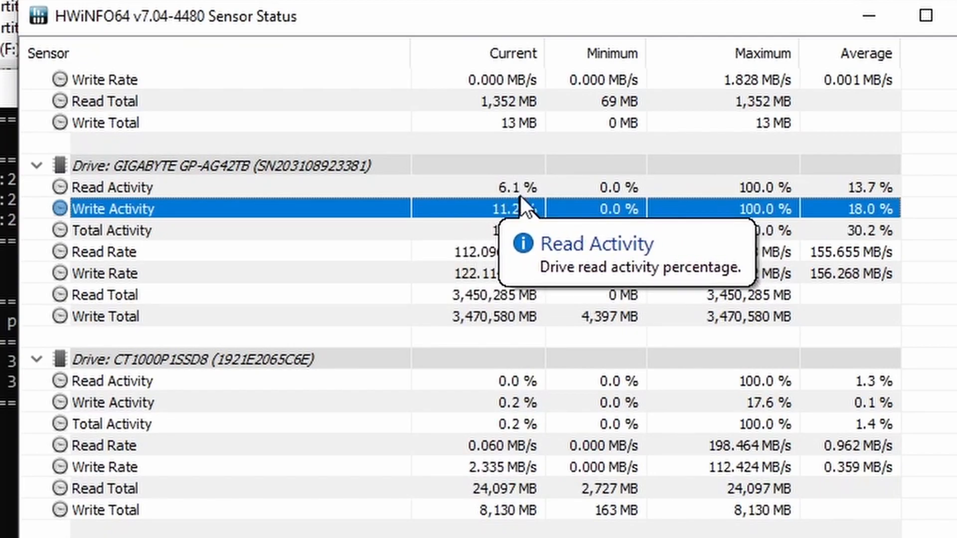
pyautogui.moveTo(135, 346)
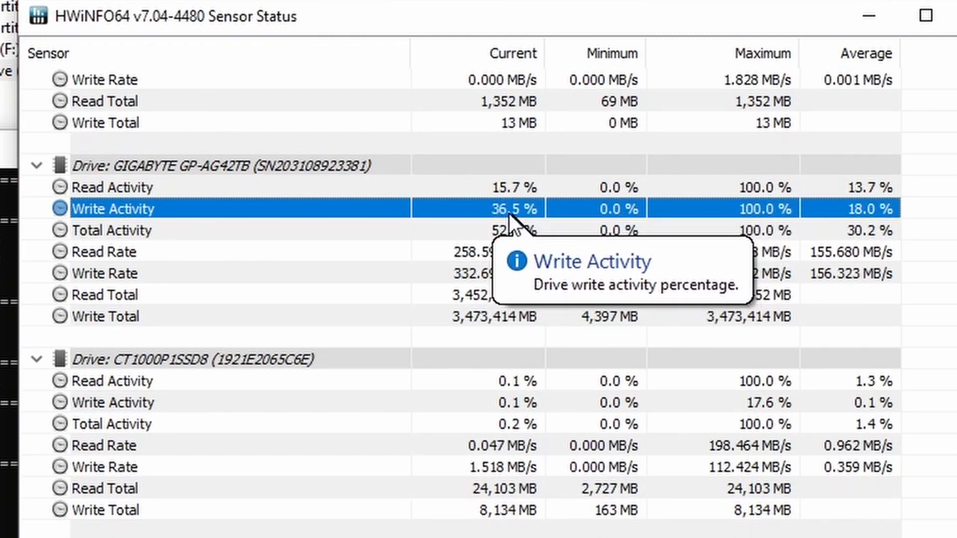
pyautogui.moveTo(509, 190)
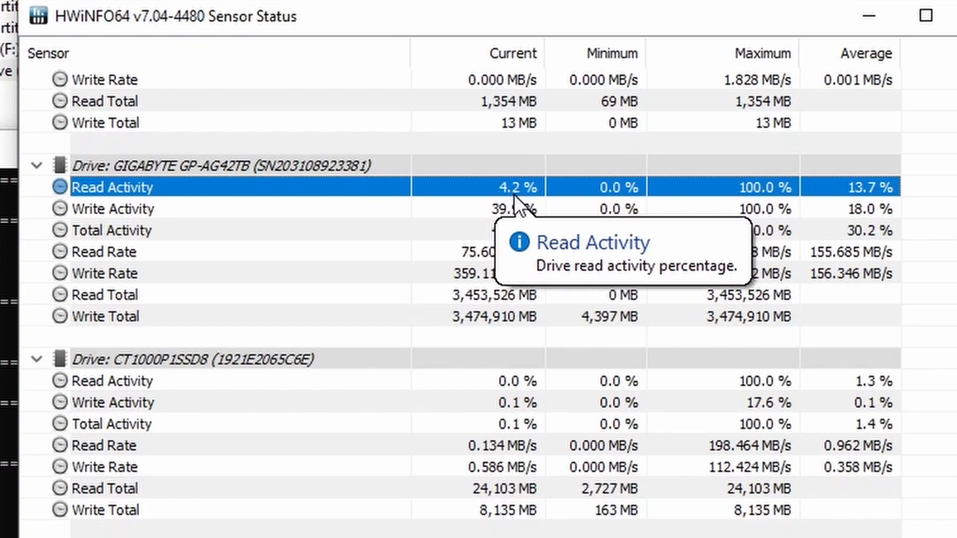
pyautogui.moveTo(521, 210)
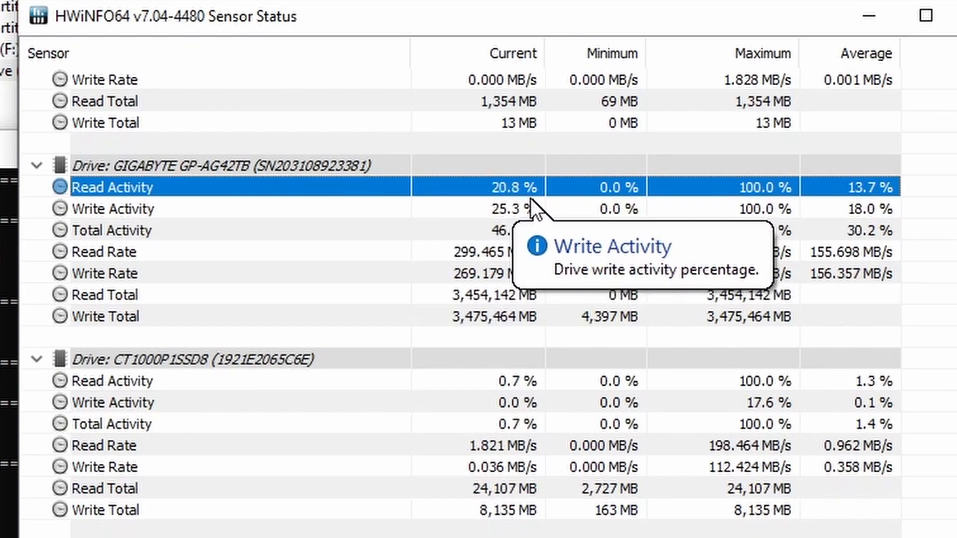
pyautogui.moveTo(527, 231)
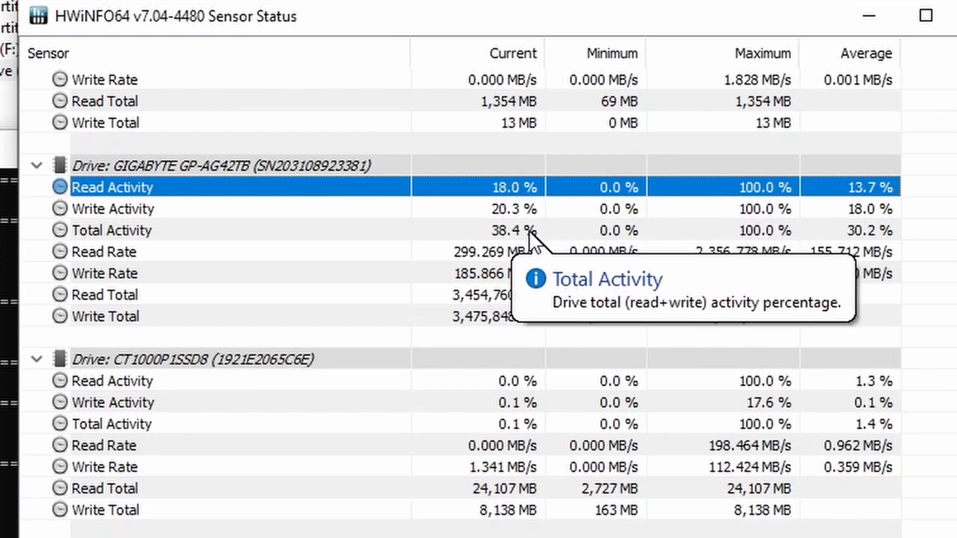
pyautogui.click(113, 209)
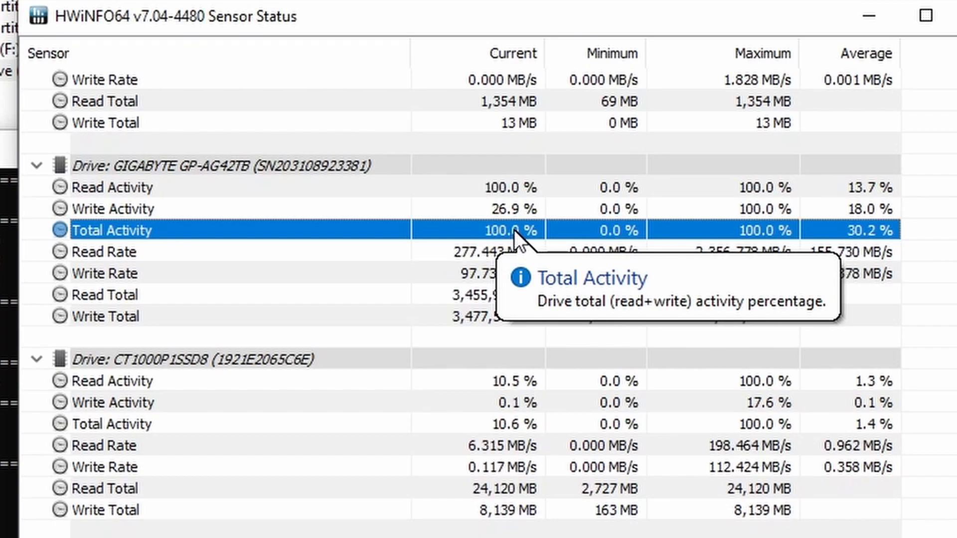
pyautogui.moveTo(543, 263)
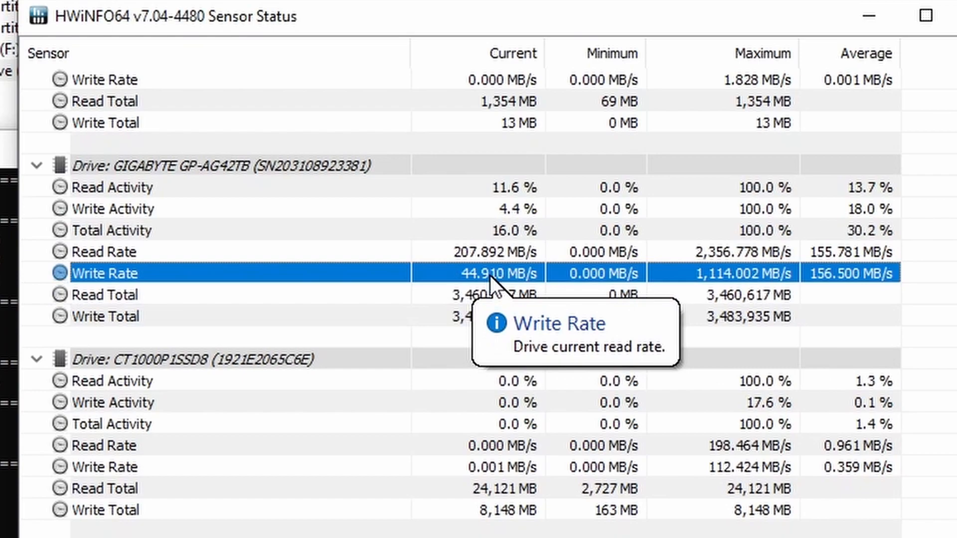
pyautogui.moveTo(510, 294)
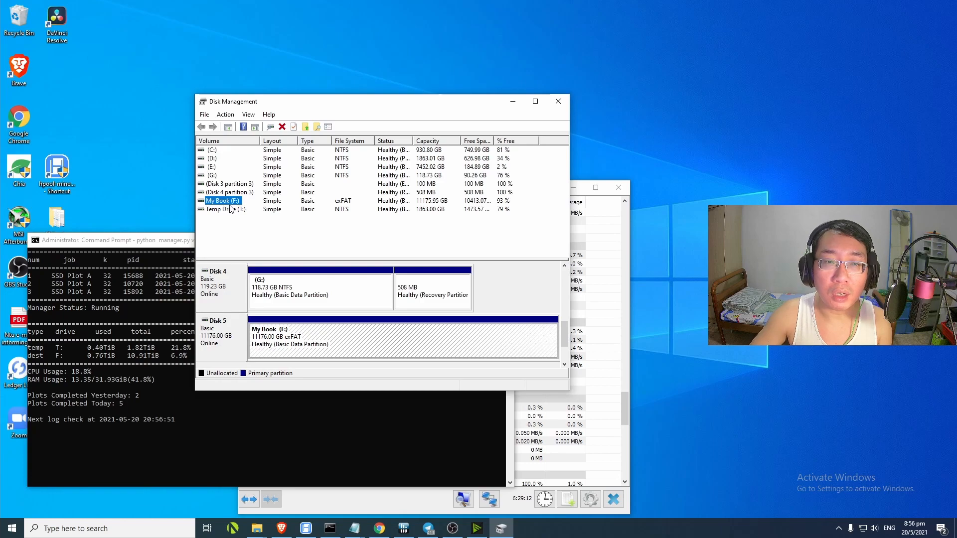
pyautogui.moveTo(287, 209)
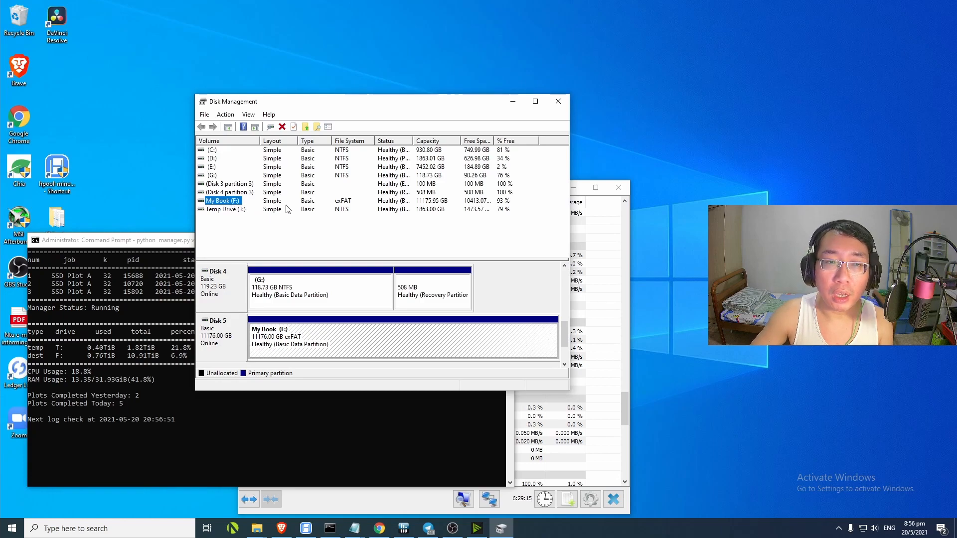
pyautogui.click(534, 101)
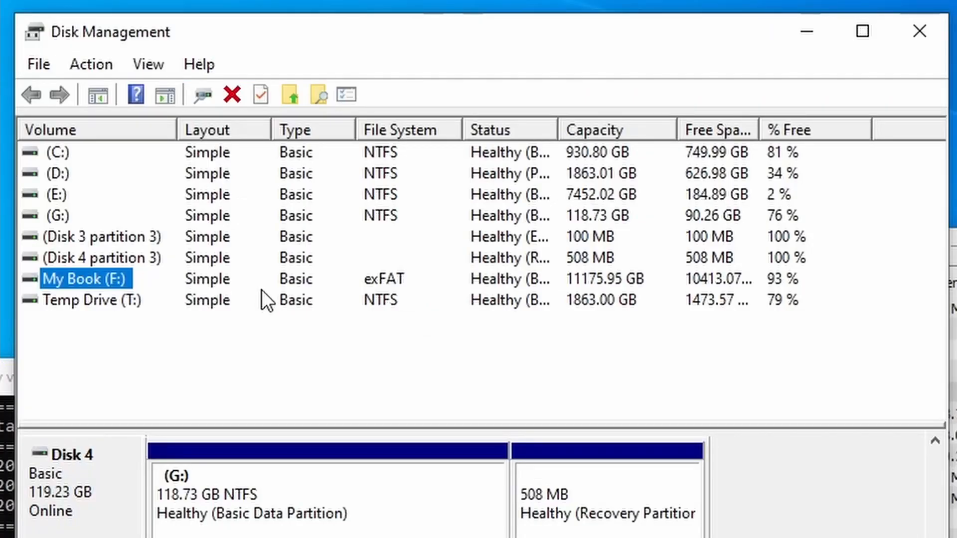
pyautogui.moveTo(417, 316)
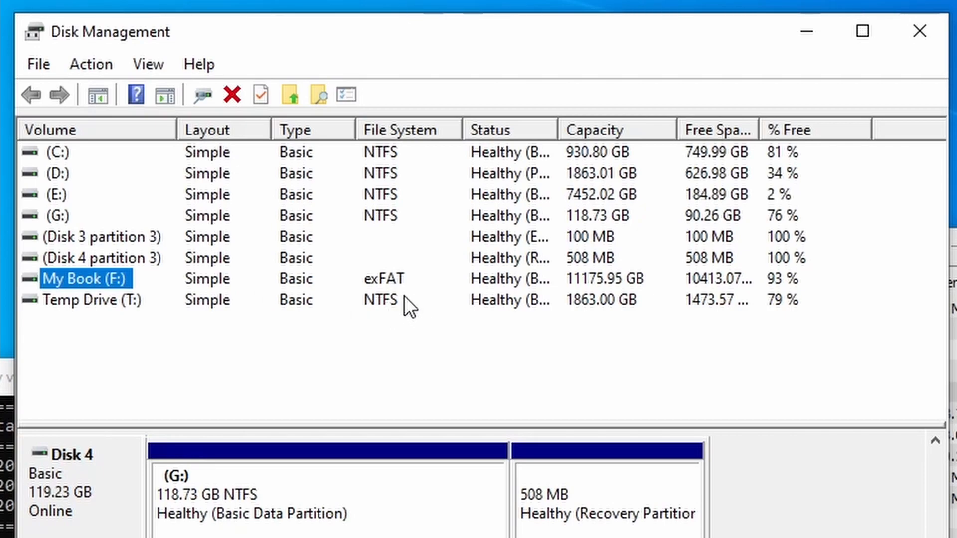
pyautogui.moveTo(221, 287)
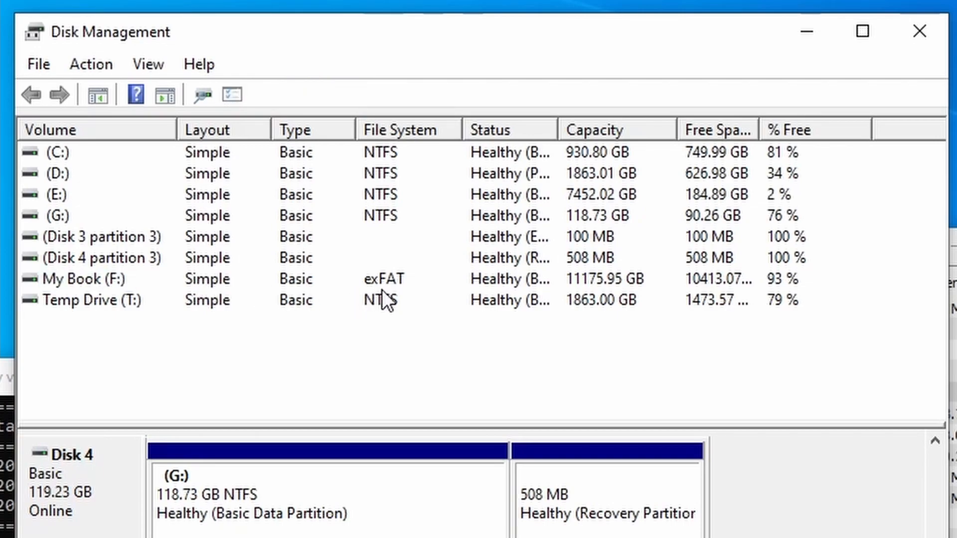
pyautogui.moveTo(394, 300)
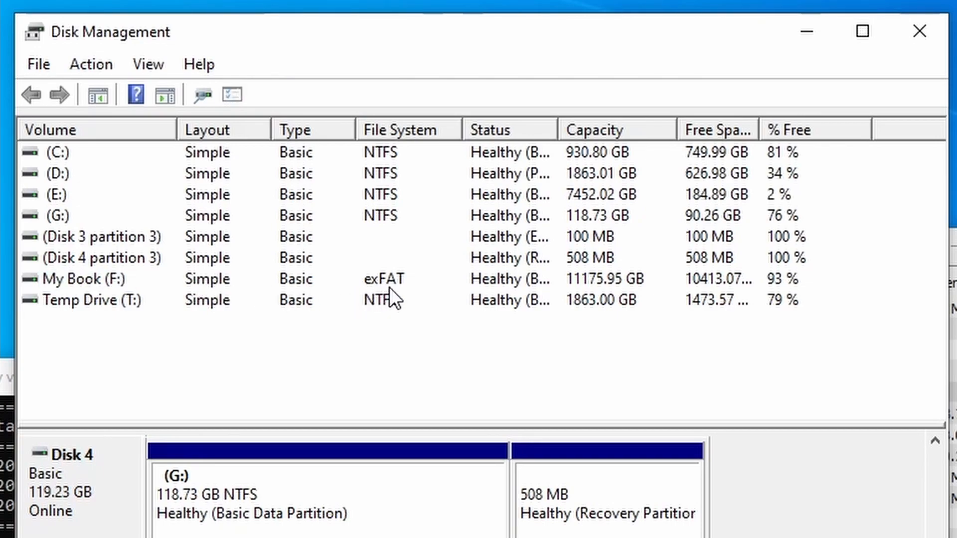
pyautogui.moveTo(402, 304)
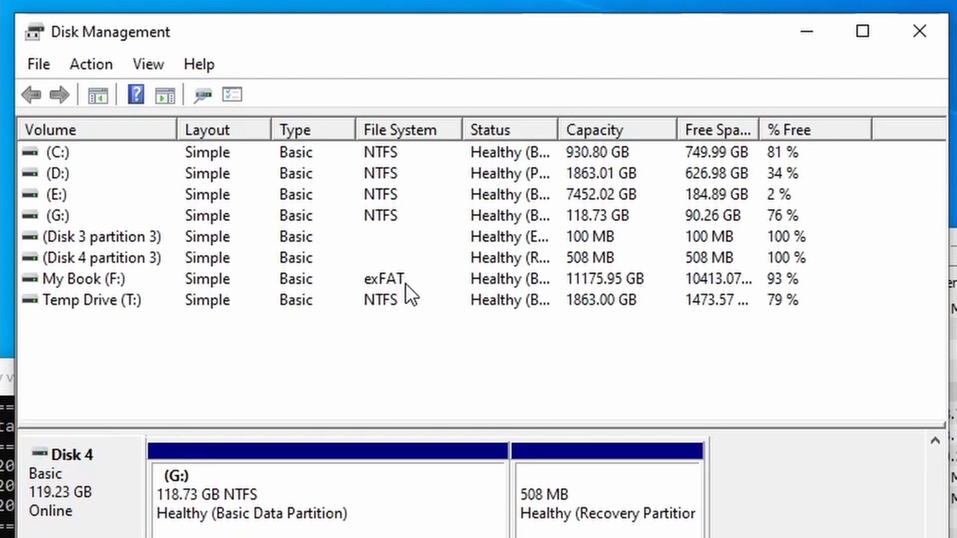
pyautogui.moveTo(610, 290)
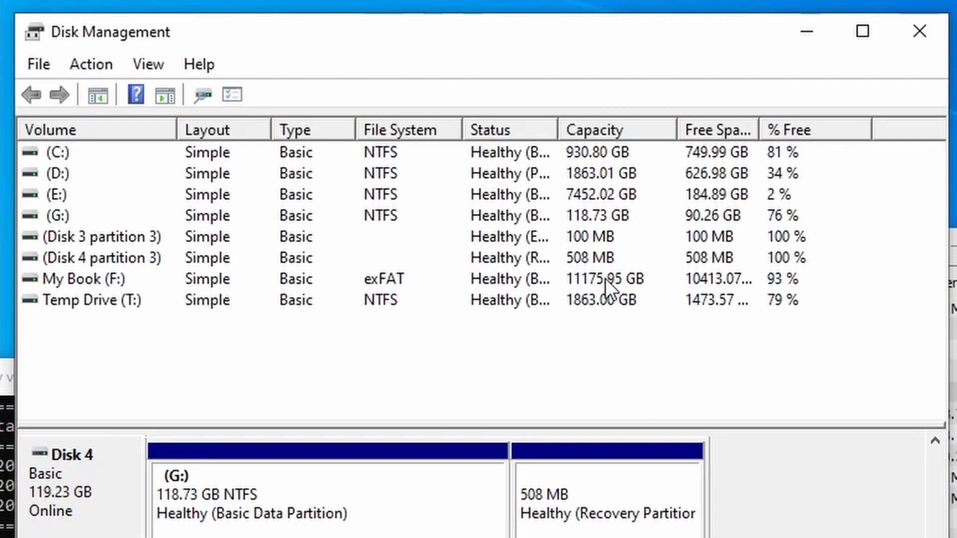
pyautogui.moveTo(363, 323)
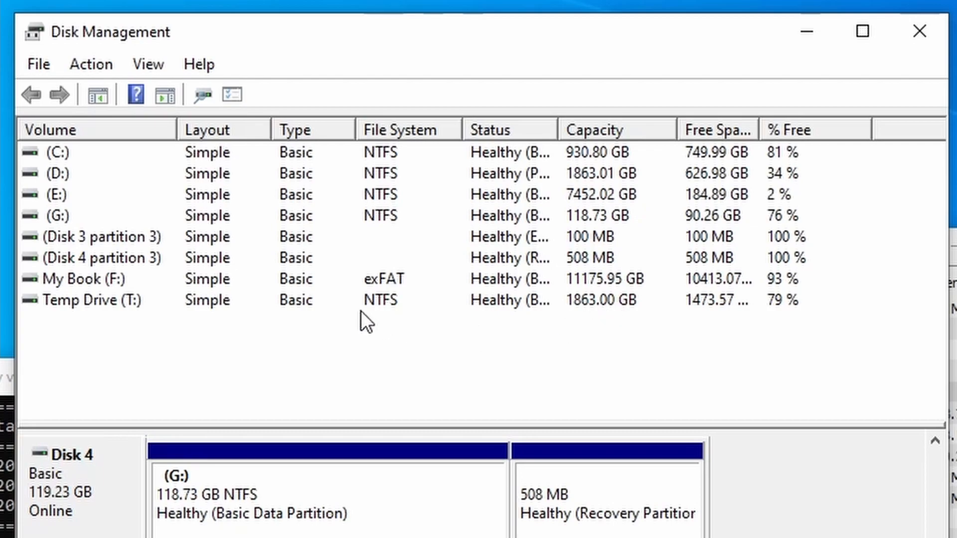
pyautogui.moveTo(381, 295)
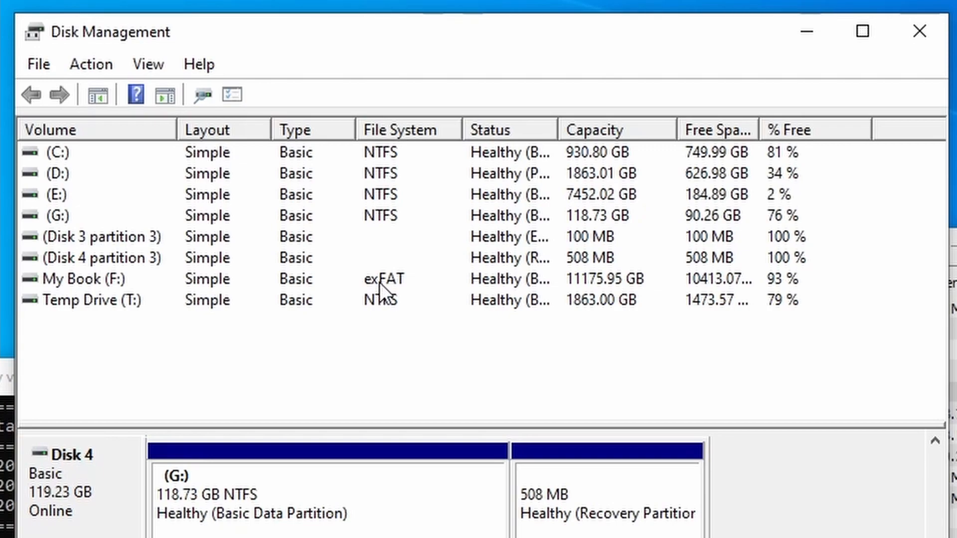
pyautogui.moveTo(386, 292)
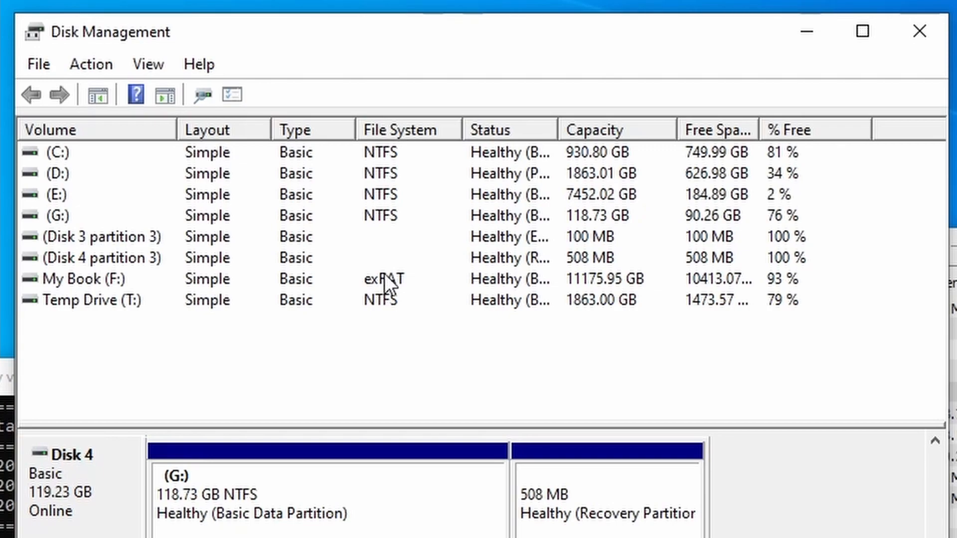
pyautogui.moveTo(315, 202)
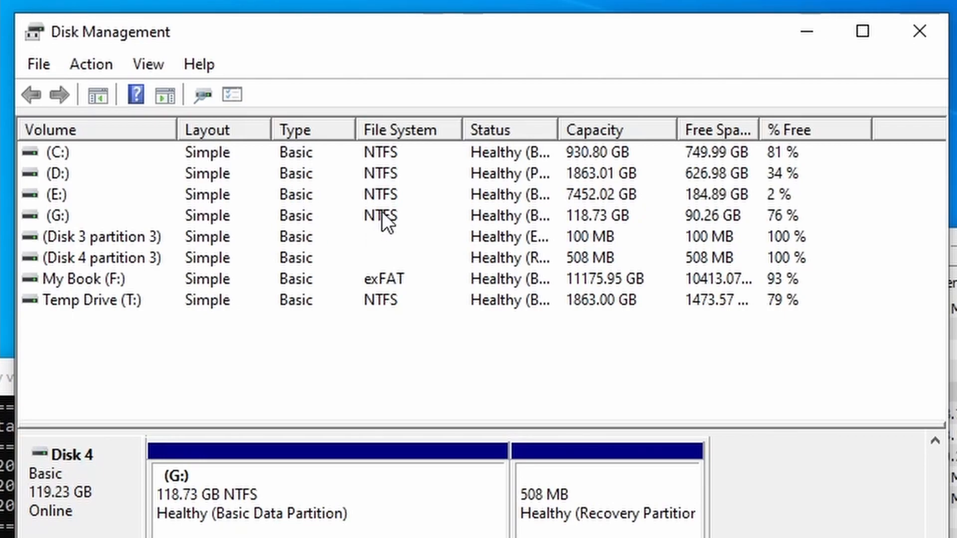
pyautogui.moveTo(808, 65)
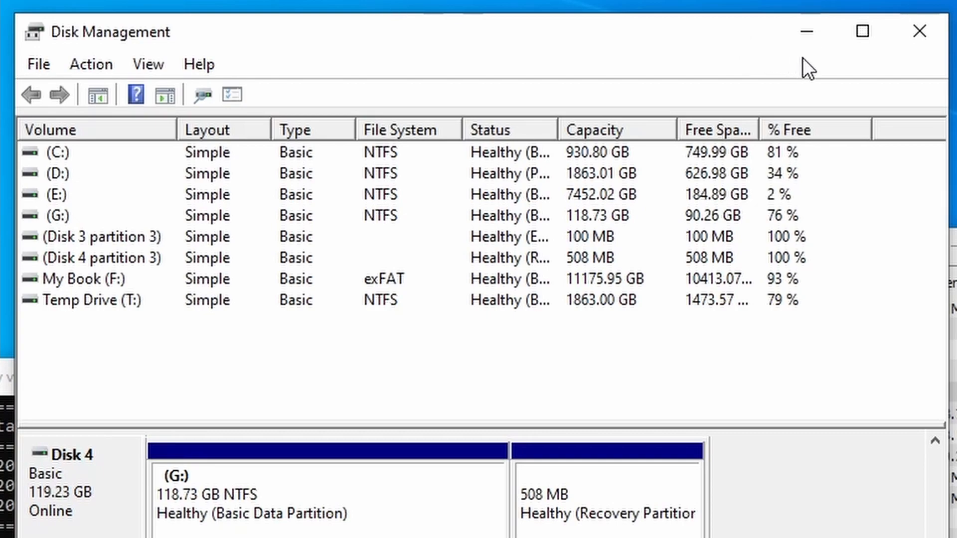
pyautogui.moveTo(748, 40)
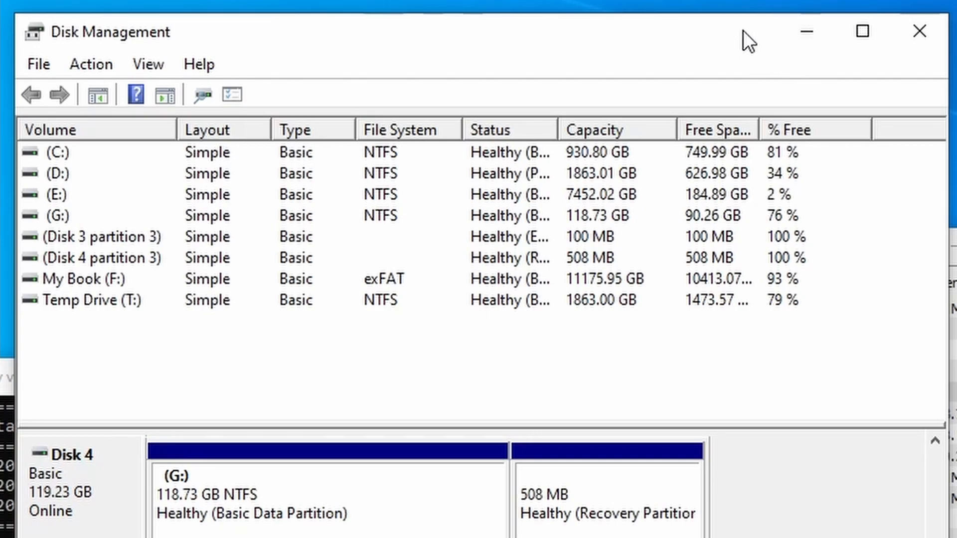